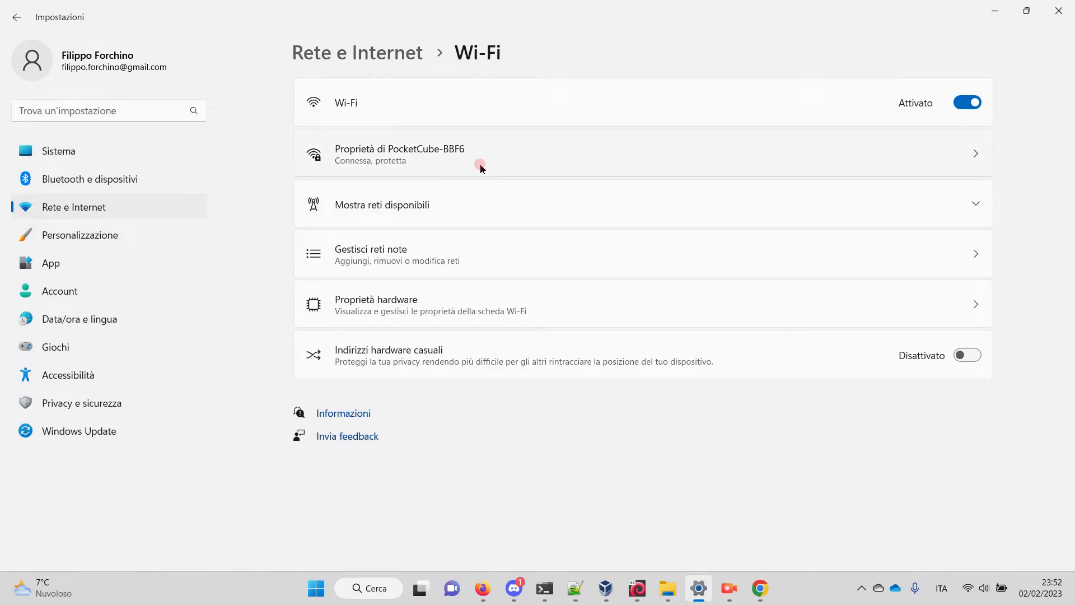
Step: Leave the PocketCube-BBF6 properties and join the open VectorX Setup Wi-Fi network
{"action": "left_click", "coordinate": [480, 153]}
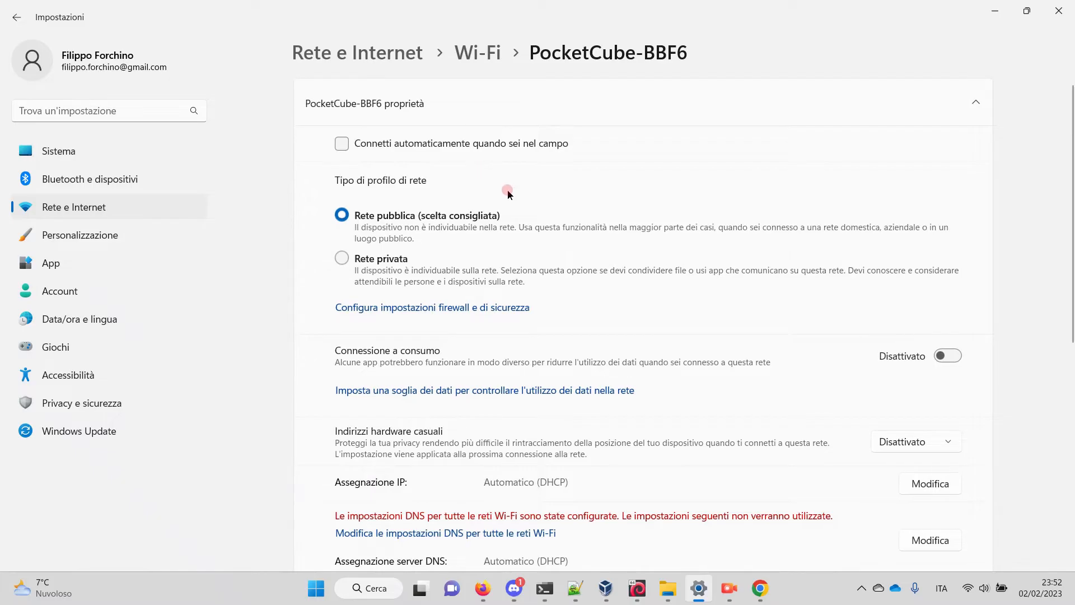
{"action": "left_click", "coordinate": [477, 52]}
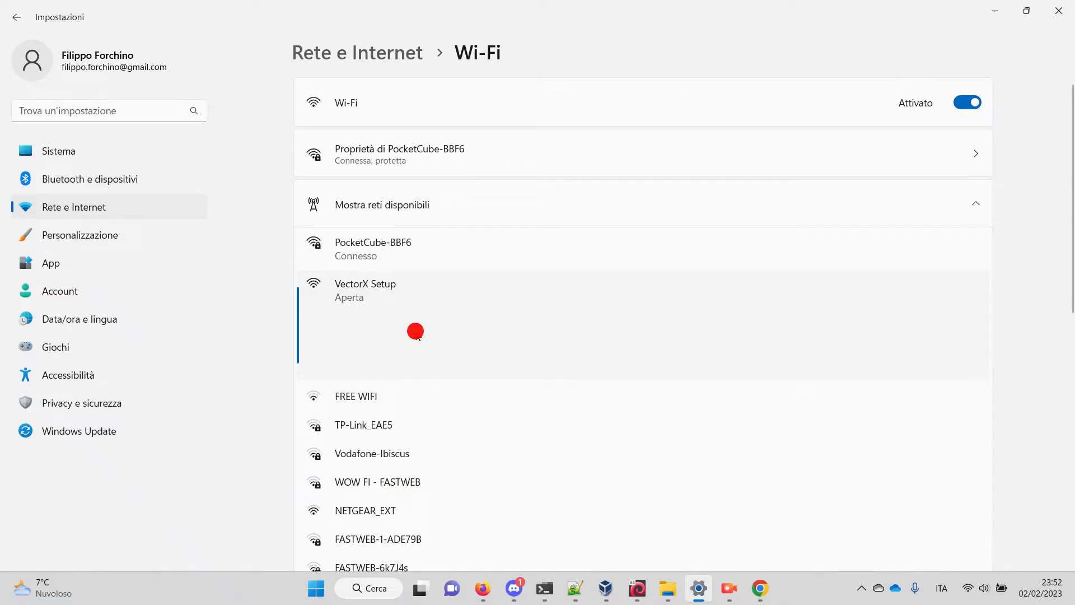
{"action": "left_click", "coordinate": [411, 284]}
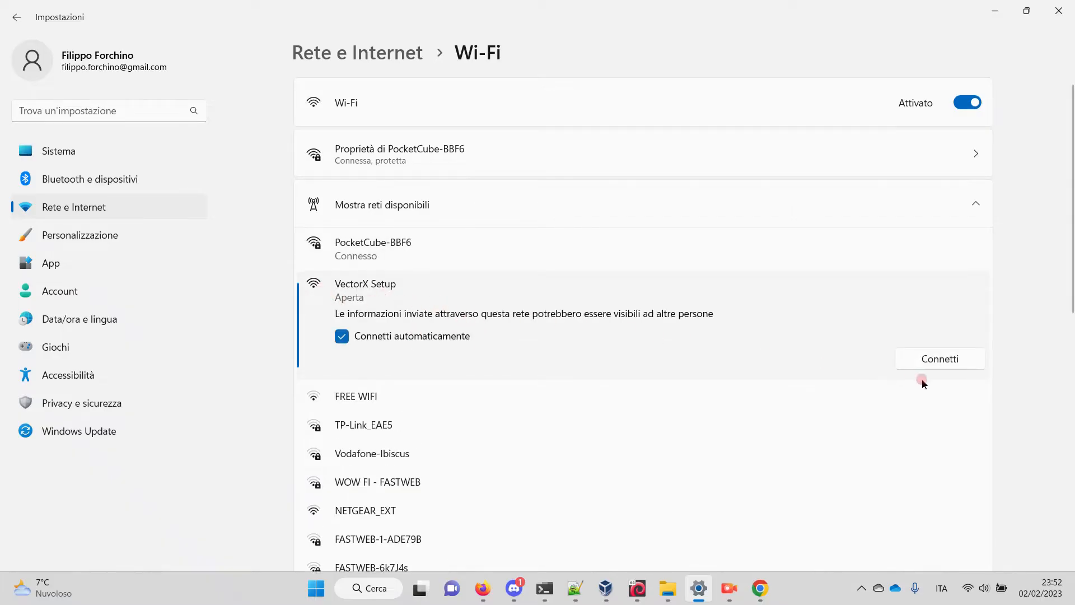
{"action": "left_click", "coordinate": [938, 358]}
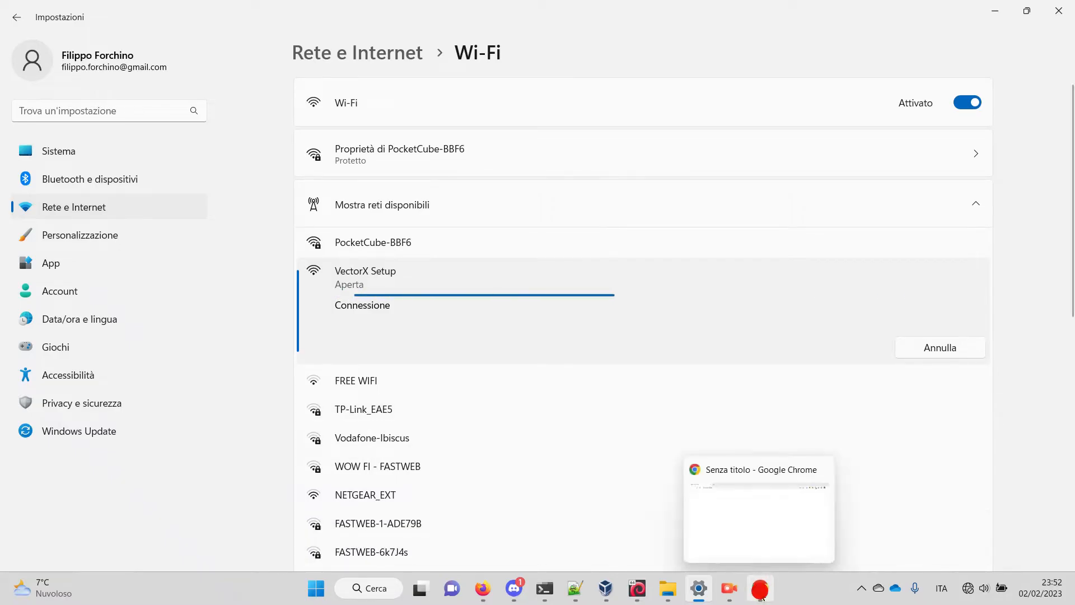
Step: In the browser, select PocketCube-BBF6, enter its password and connect
{"action": "left_click", "coordinate": [760, 589]}
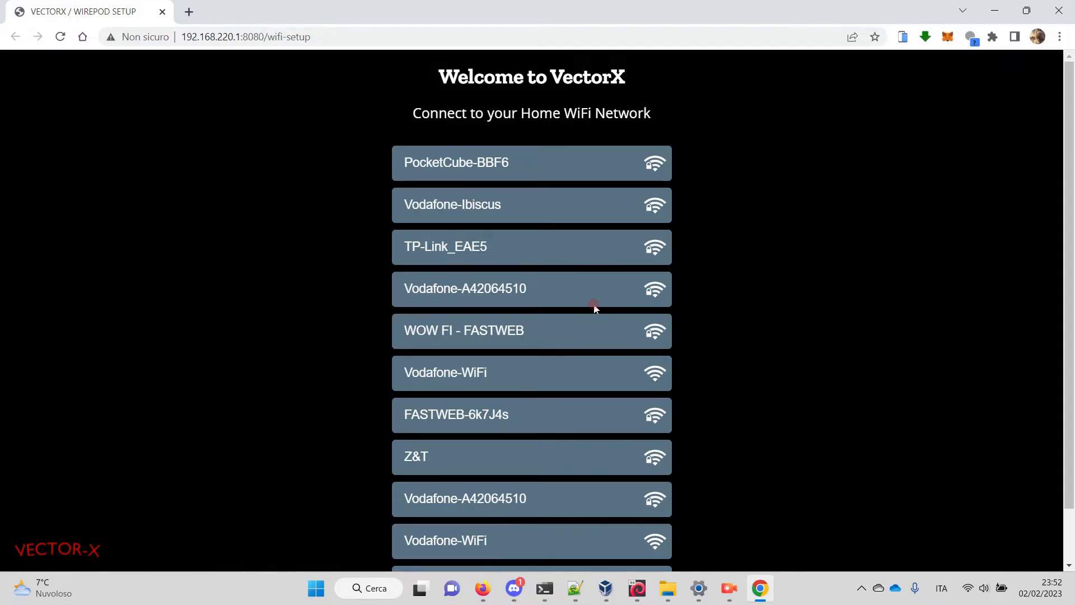
{"action": "mouse_move", "coordinate": [778, 176]}
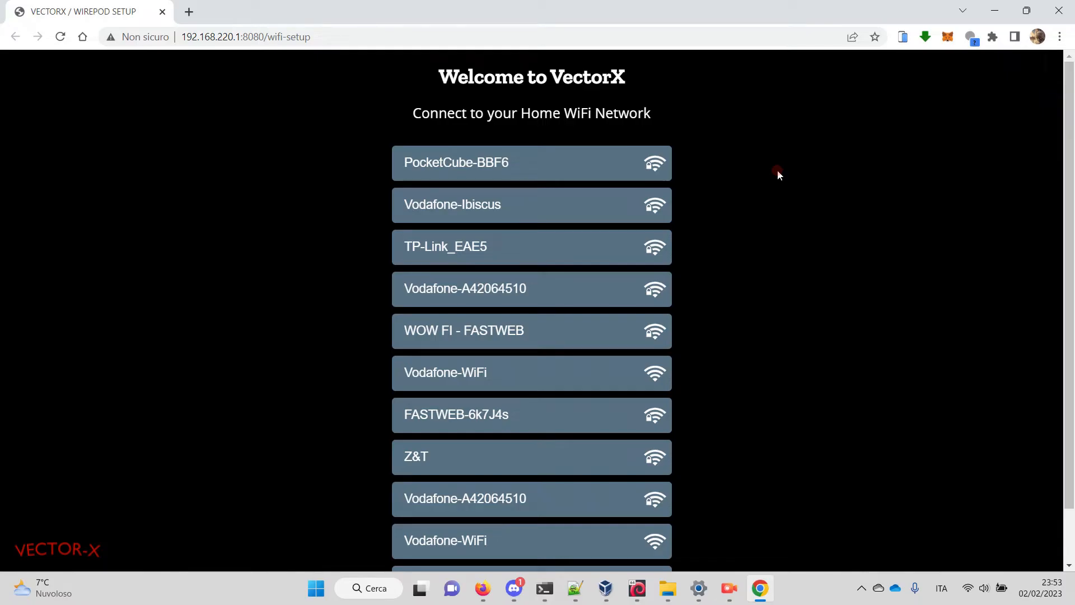
{"action": "mouse_move", "coordinate": [724, 174]}
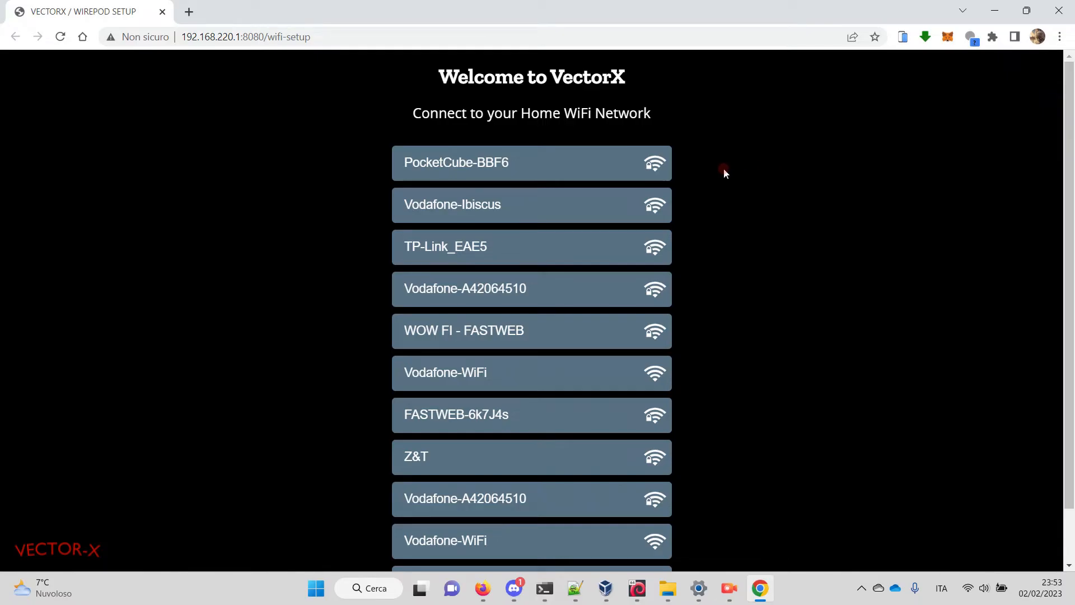
{"action": "mouse_move", "coordinate": [730, 184]}
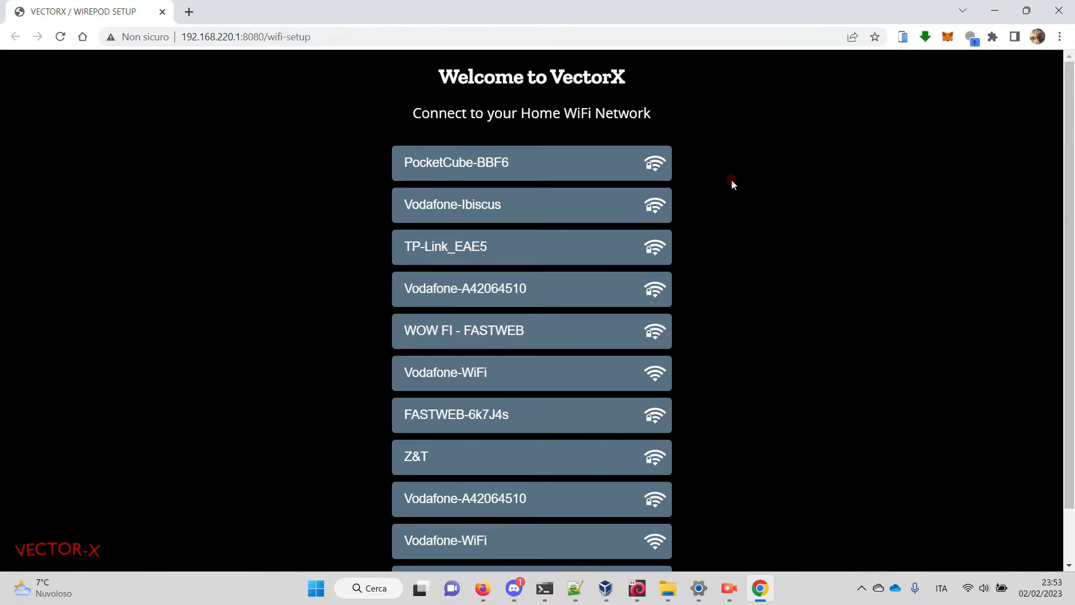
{"action": "left_click", "coordinate": [532, 162]}
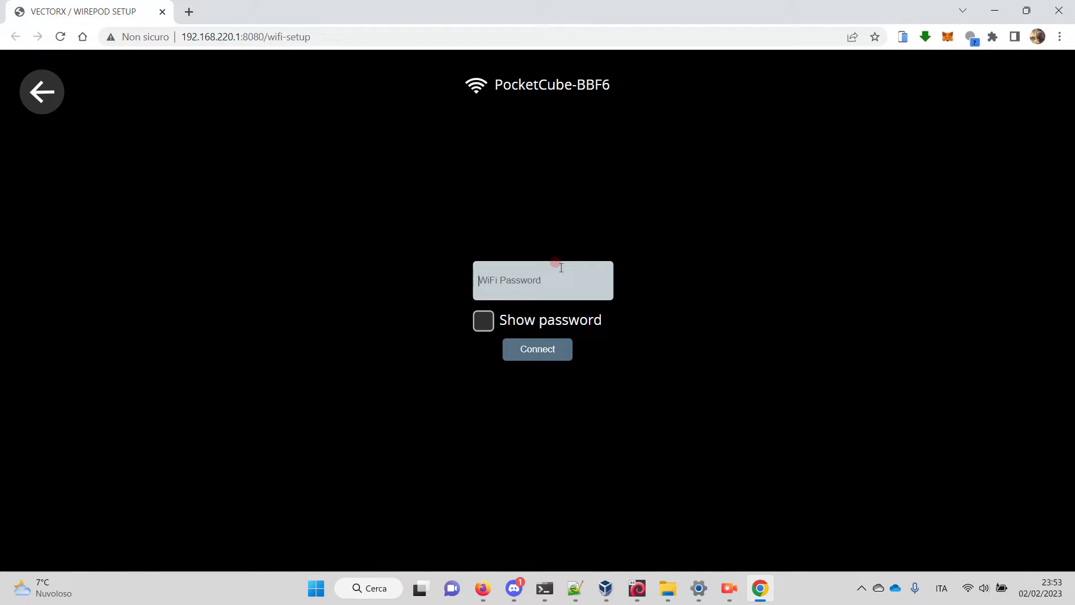
{"action": "type", "text": "•"}
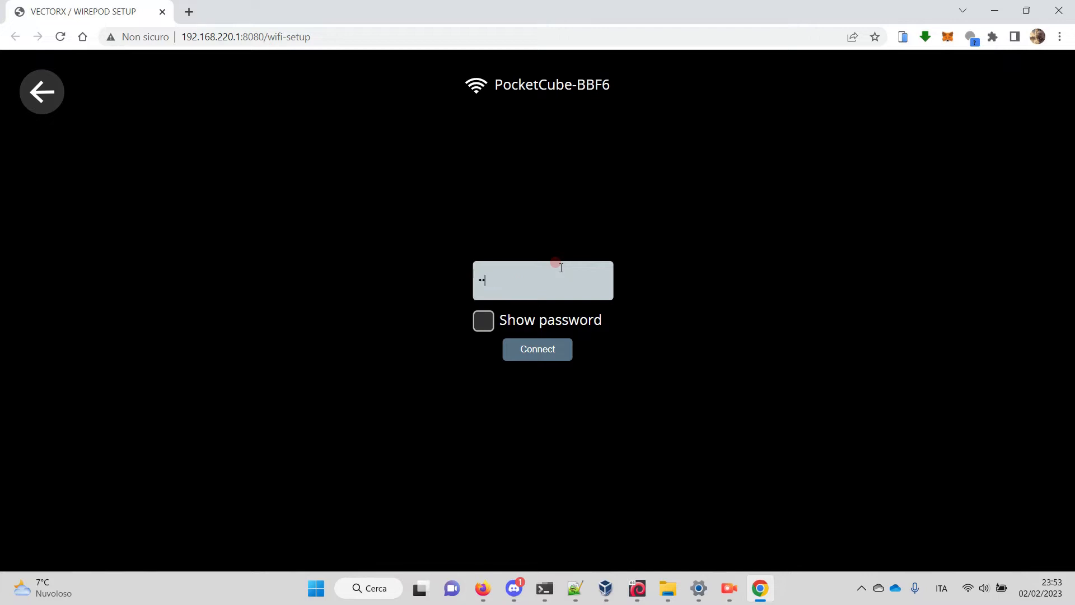
{"action": "type", "text": "••••"}
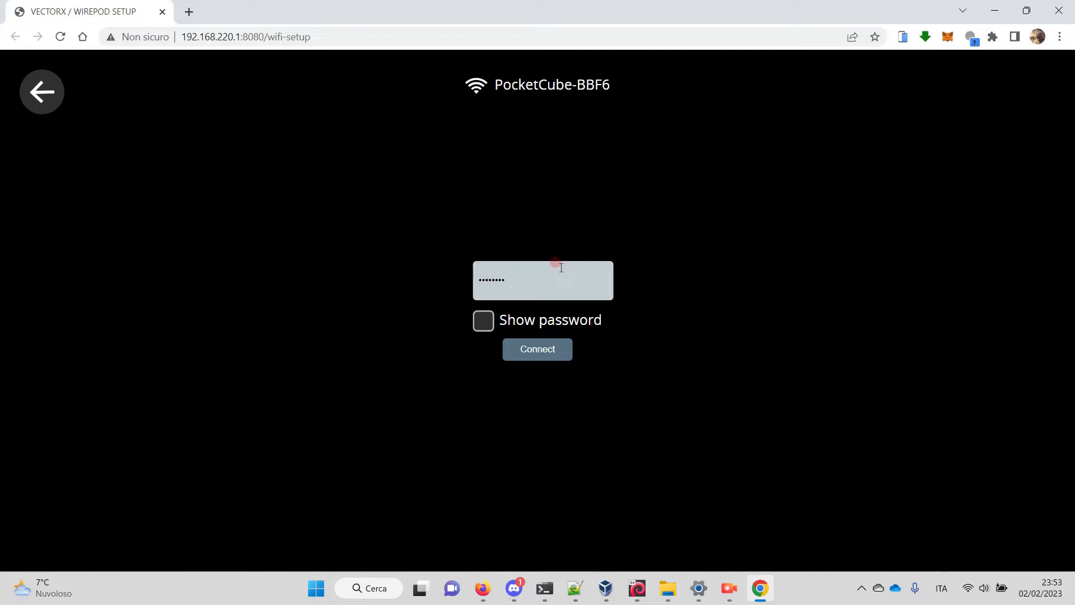
{"action": "left_click", "coordinate": [537, 349]}
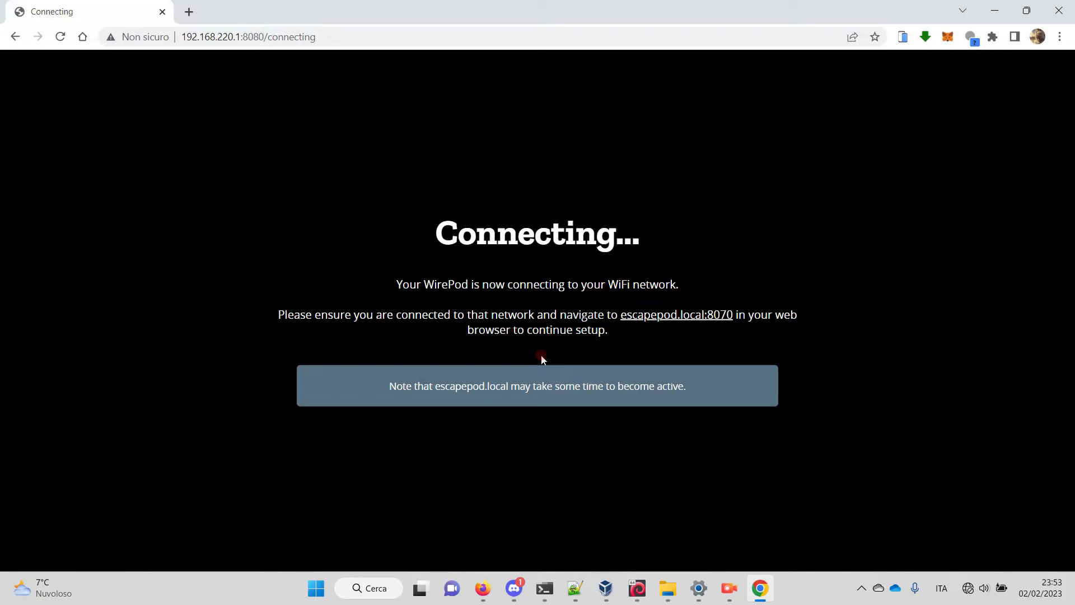
{"action": "mouse_move", "coordinate": [742, 442]}
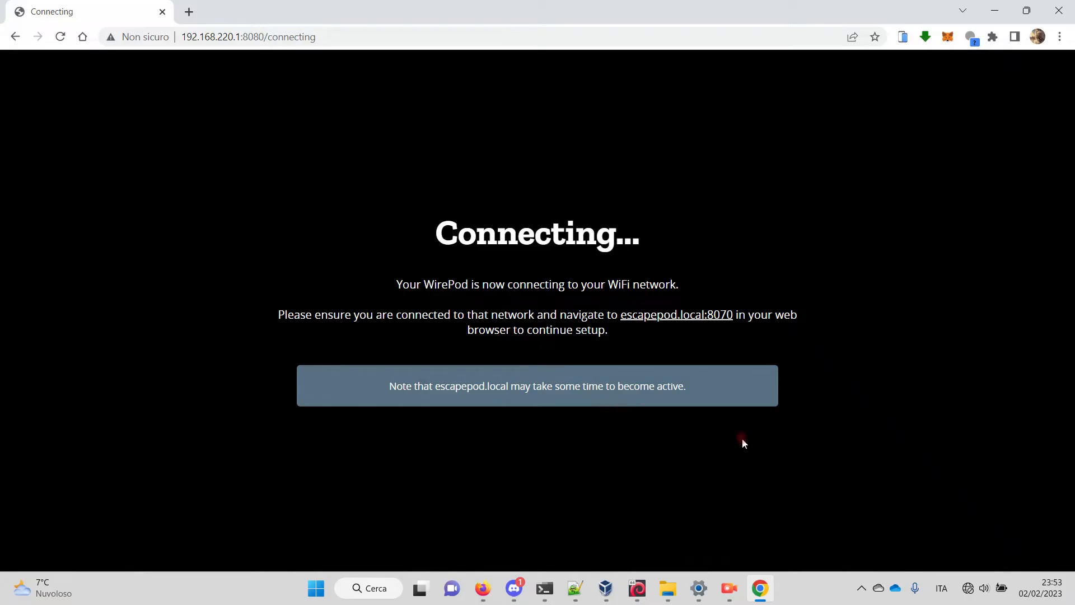
Step: Let WirePod connect, then switch to Windows network settings from the taskbar
{"action": "left_click", "coordinate": [968, 589]}
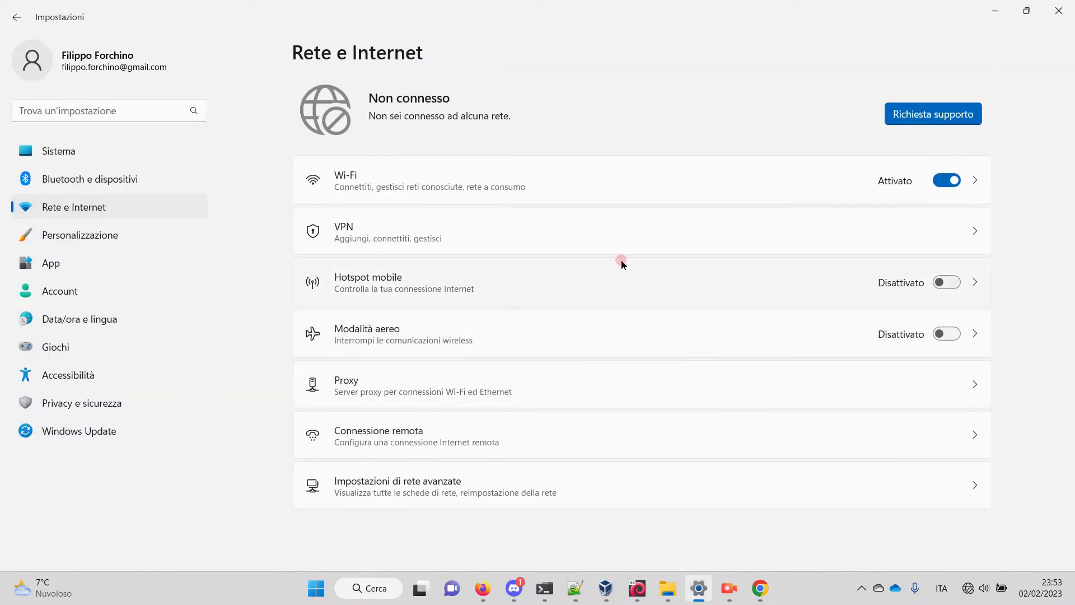
Step: Rejoin PocketCube-BBF6 with Connect automatically enabled, then return to the browser
{"action": "left_click", "coordinate": [342, 180]}
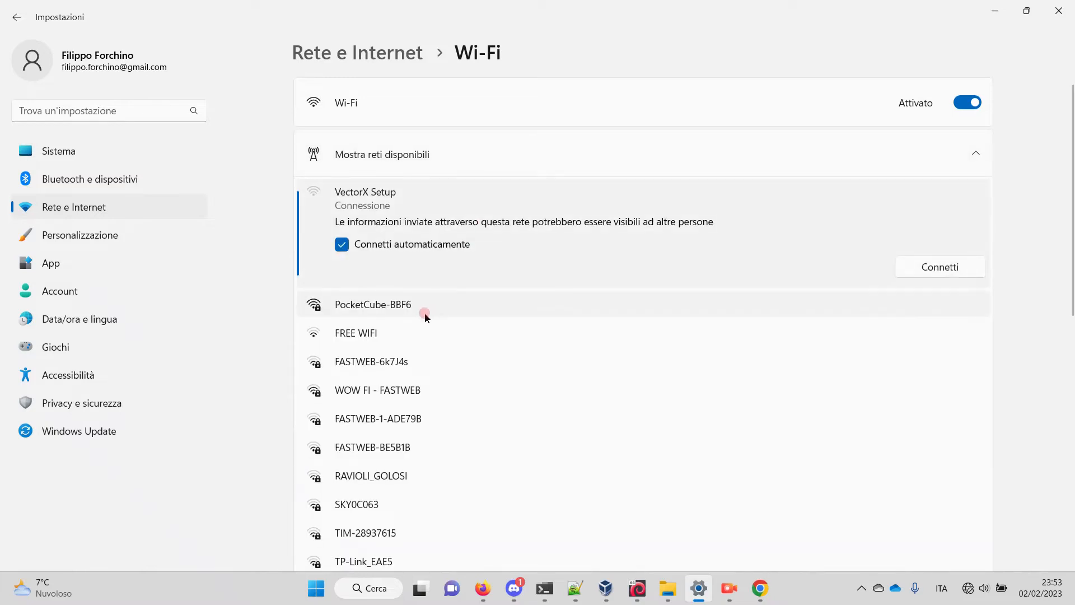
{"action": "left_click", "coordinate": [372, 304]}
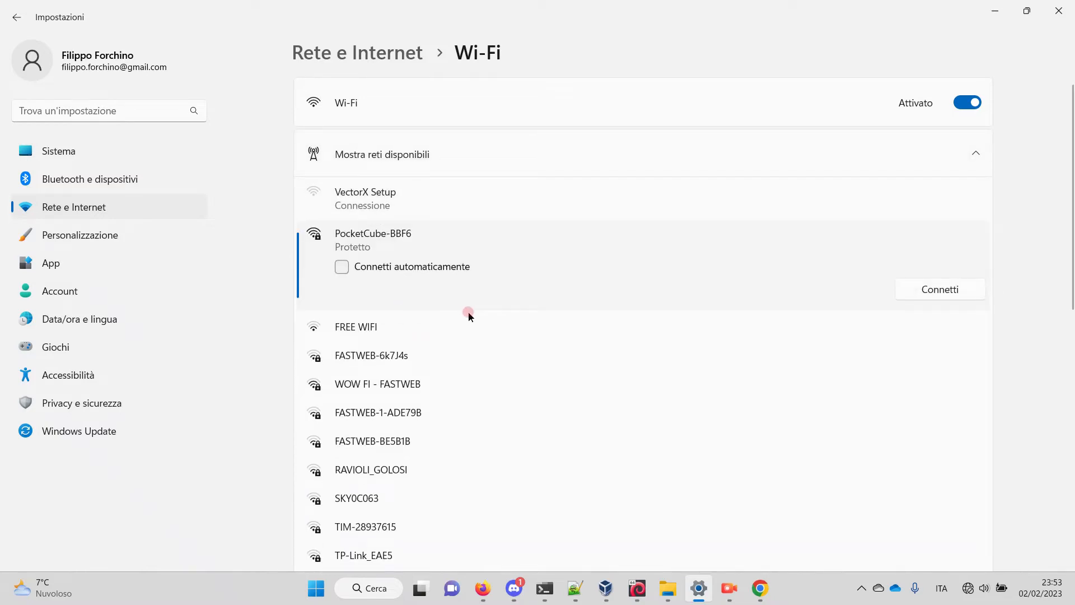
{"action": "left_click", "coordinate": [342, 267]}
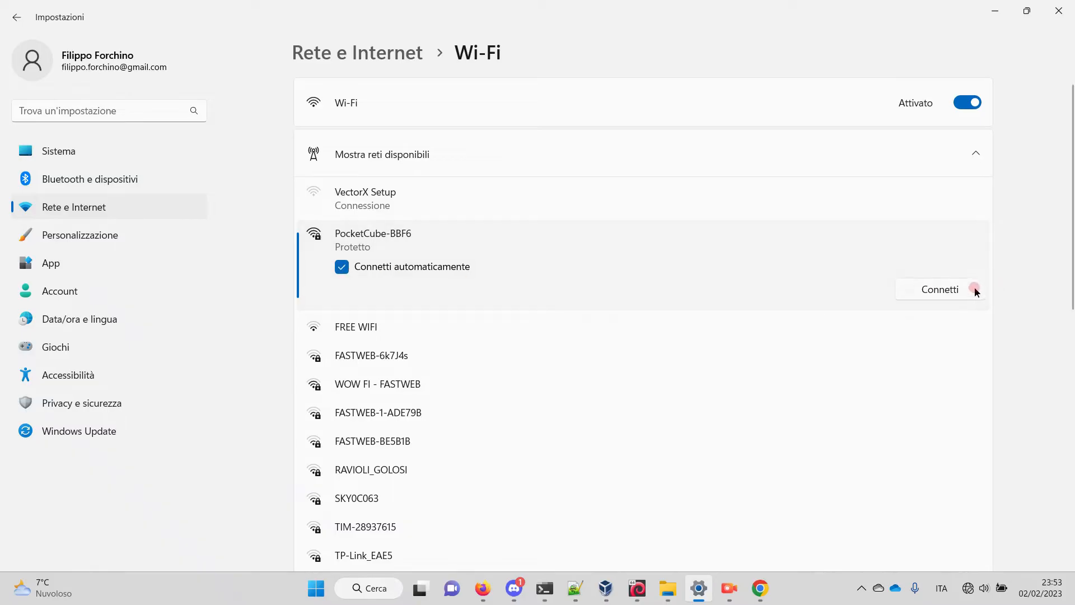
{"action": "left_click", "coordinate": [940, 289]}
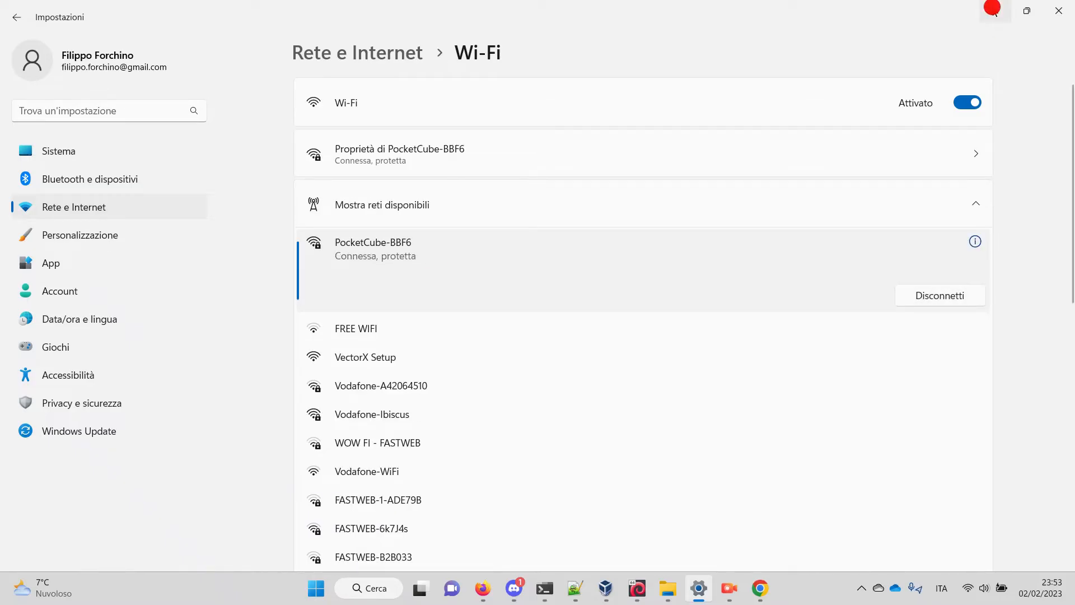
{"action": "left_click", "coordinate": [759, 587]}
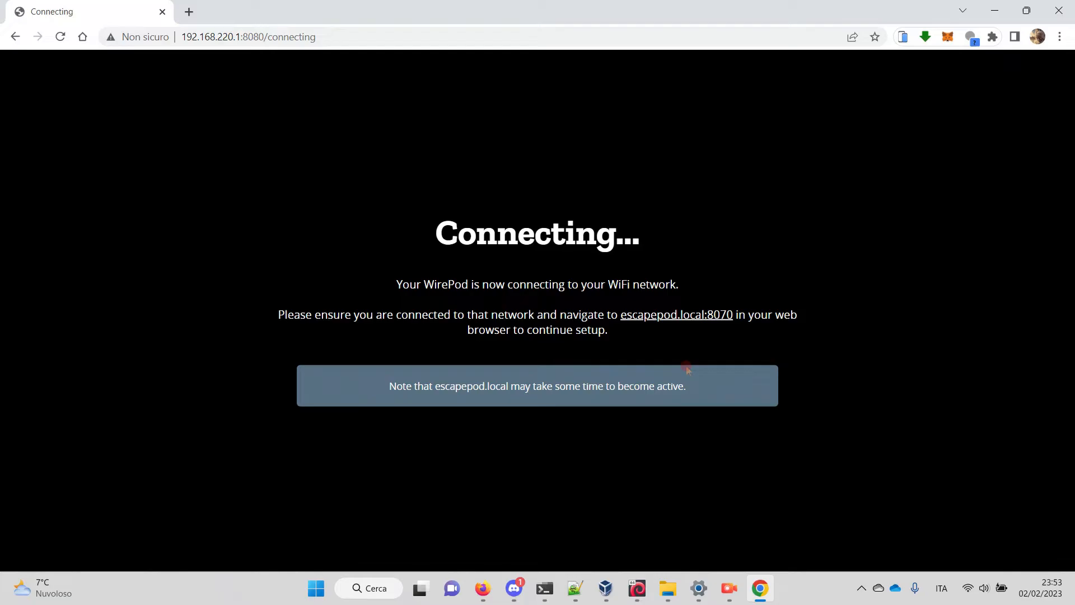
{"action": "mouse_move", "coordinate": [654, 329]}
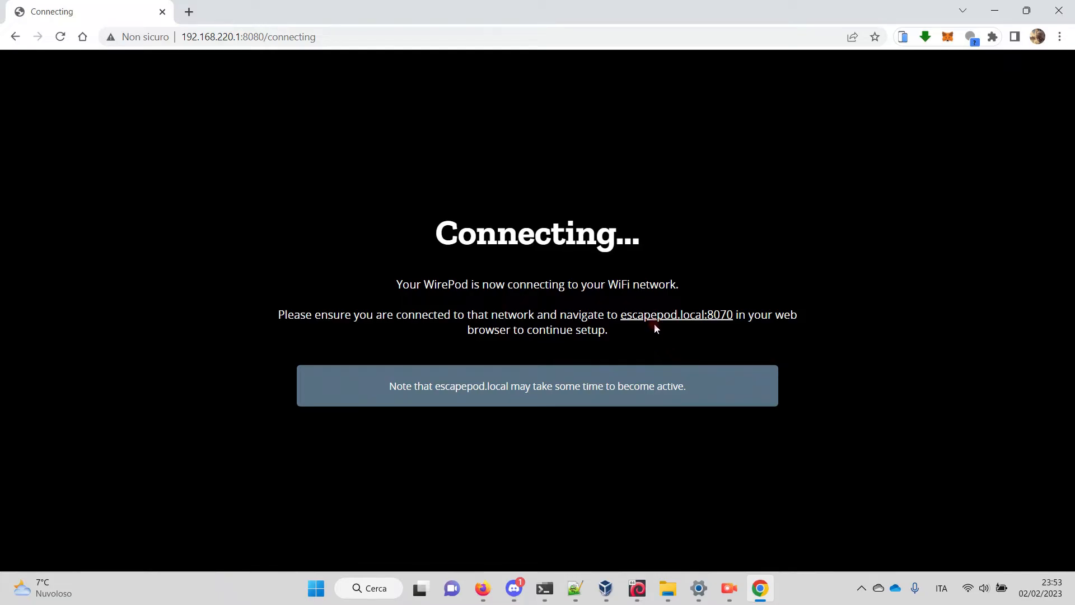
{"action": "mouse_move", "coordinate": [694, 330]}
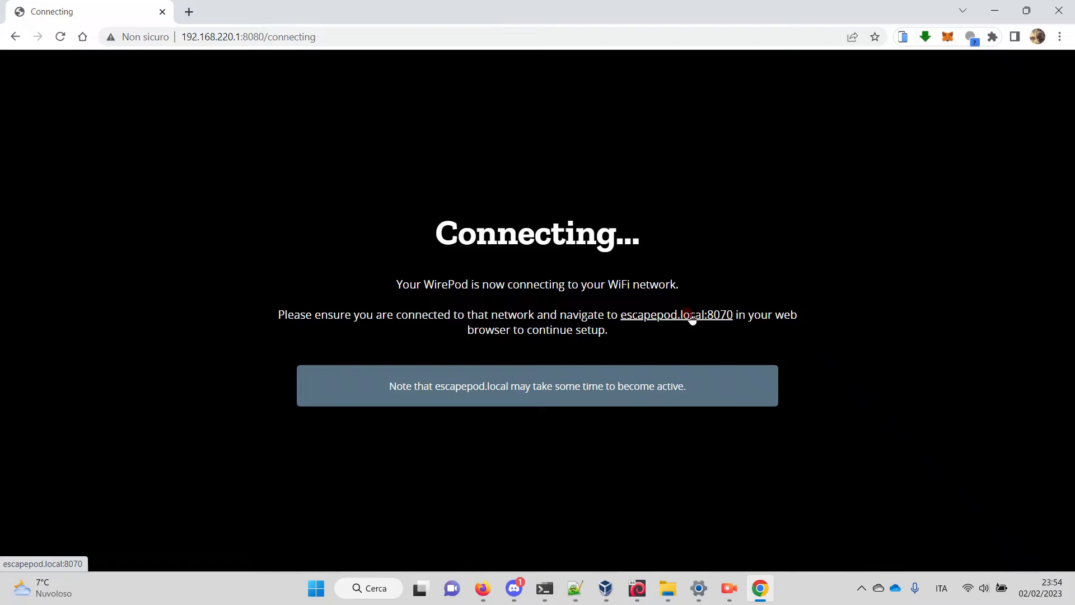
Step: Open the escapepod.local:8070 link from the Connecting page in a new tab
{"action": "left_click", "coordinate": [675, 315]}
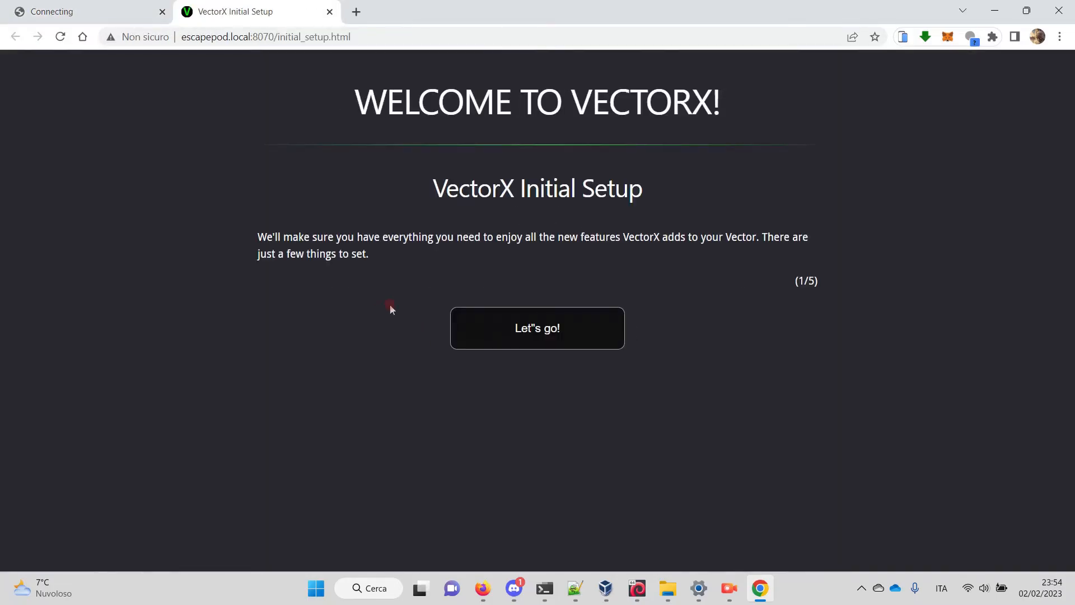
{"action": "mouse_move", "coordinate": [117, 281]}
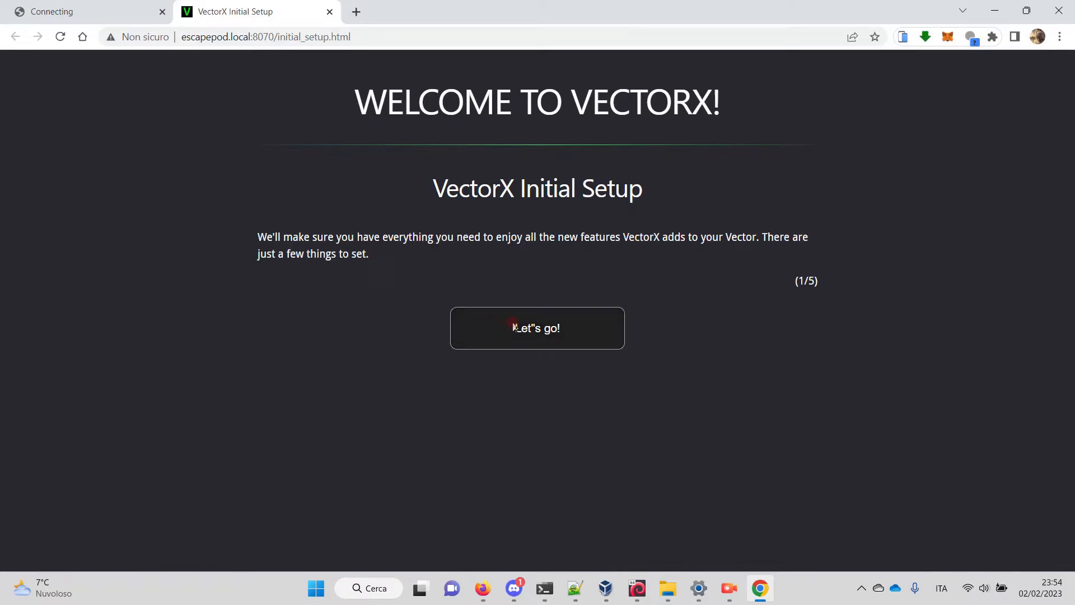
Step: Start the wizard and pass Weather Setup using Celsius, skipping the OpenWeatherMap API key
{"action": "left_click", "coordinate": [537, 328]}
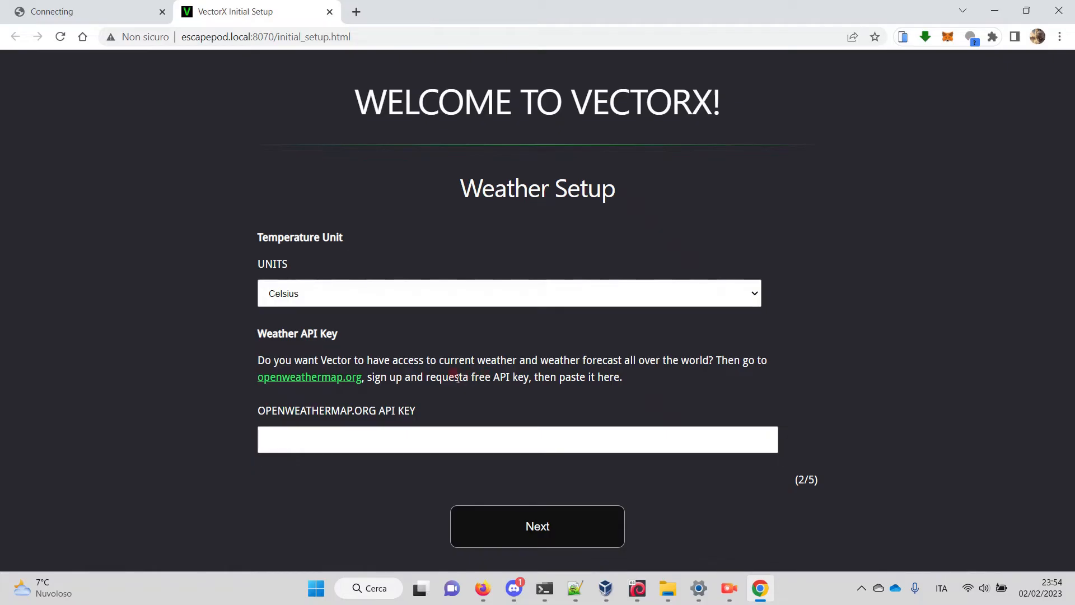
{"action": "mouse_move", "coordinate": [341, 336]}
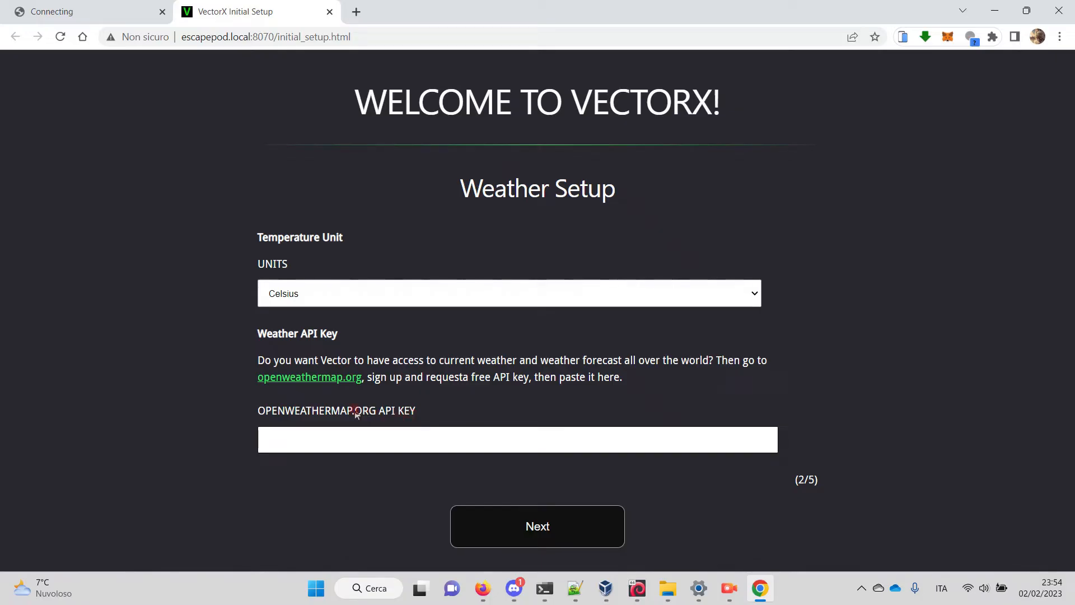
{"action": "left_click", "coordinate": [308, 376]}
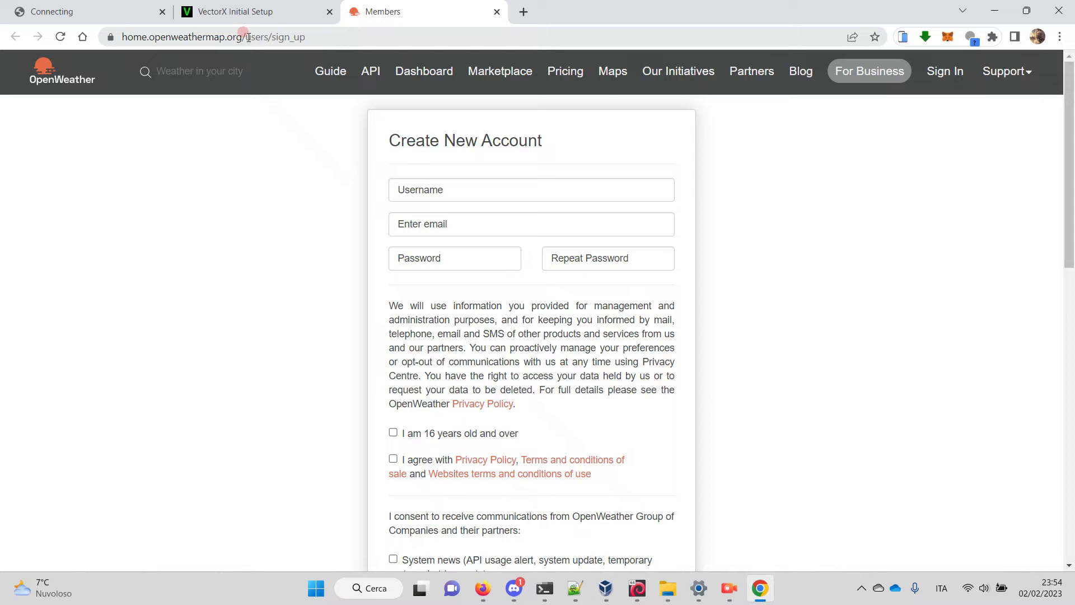
{"action": "left_click", "coordinate": [237, 12]}
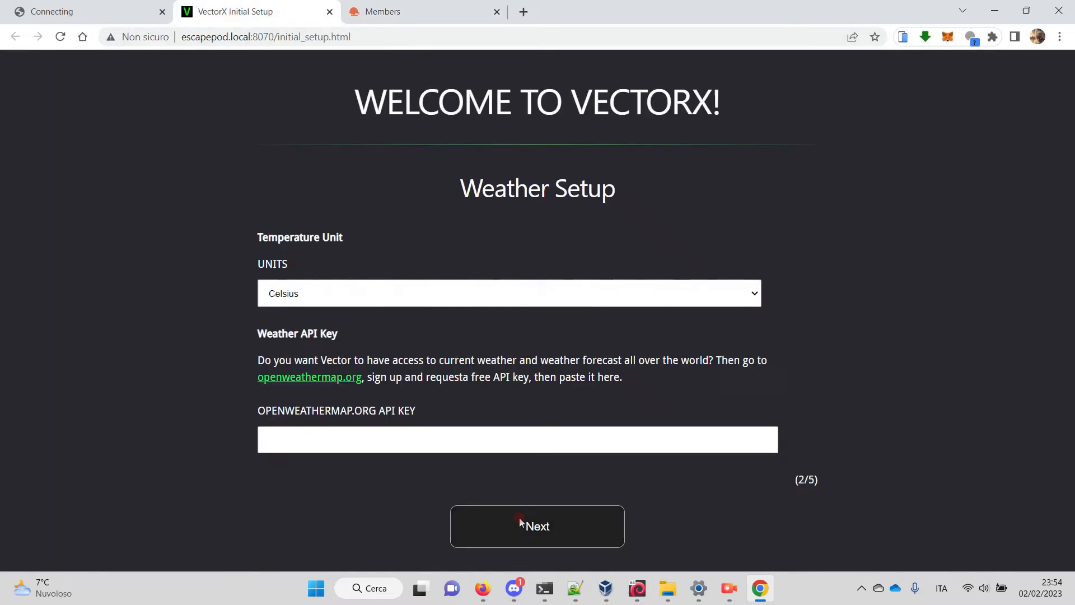
{"action": "left_click", "coordinate": [537, 526]}
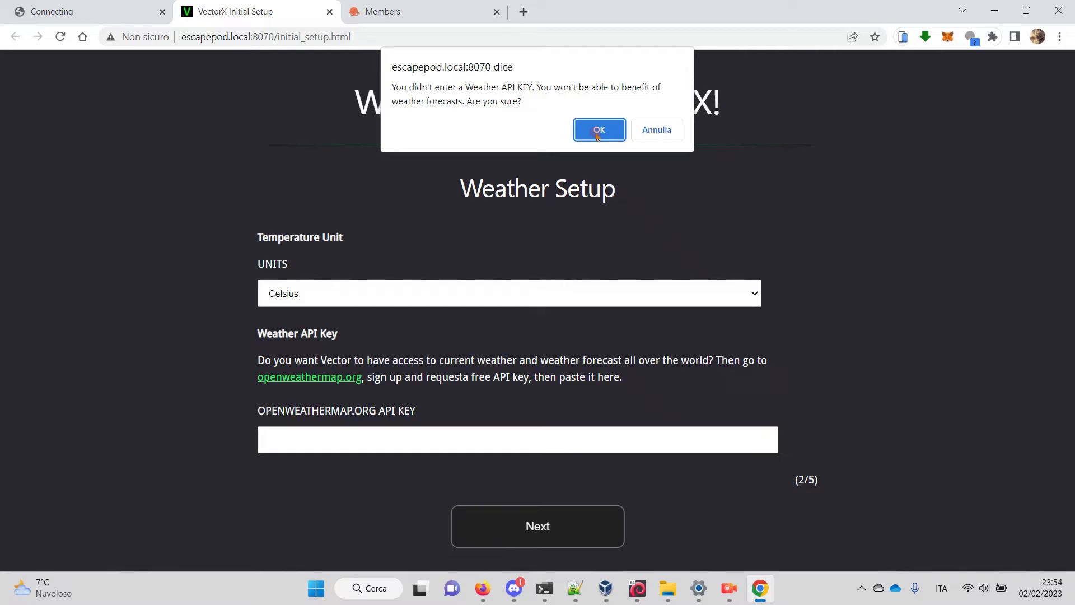
{"action": "left_click", "coordinate": [598, 130]}
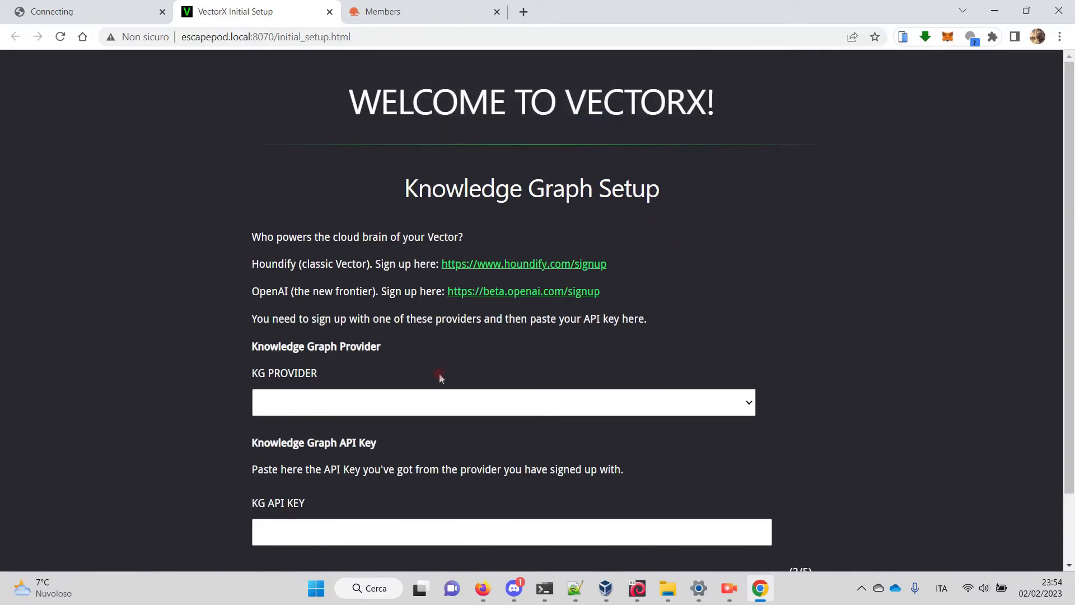
Step: Select OpenAI as knowledge graph provider and proceed with the API key blank
{"action": "scroll", "scroll_direction": "down", "scroll_amount": 3}
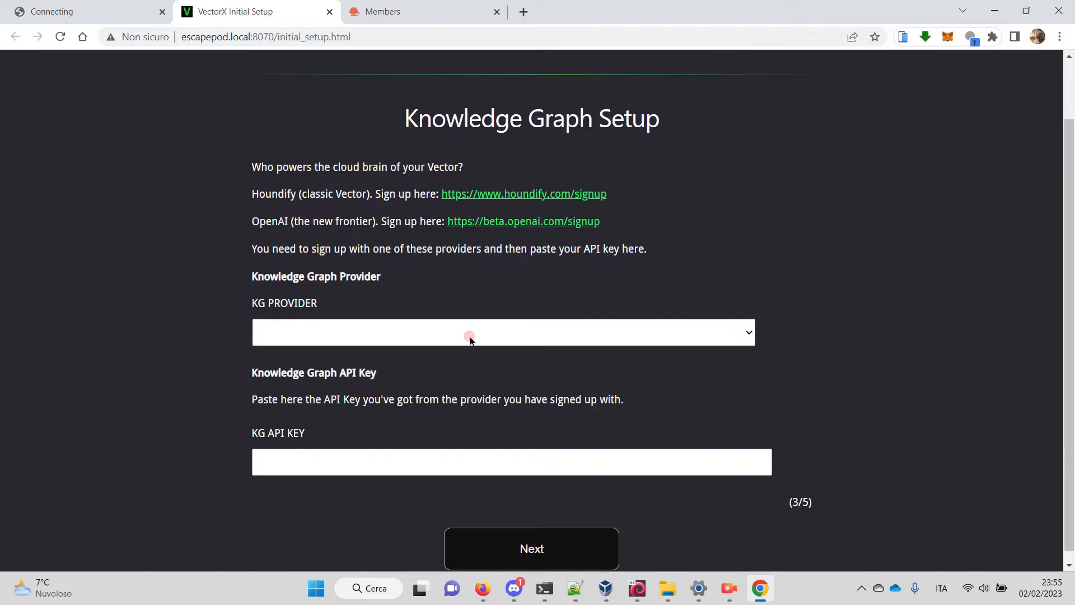
{"action": "left_click", "coordinate": [503, 333]}
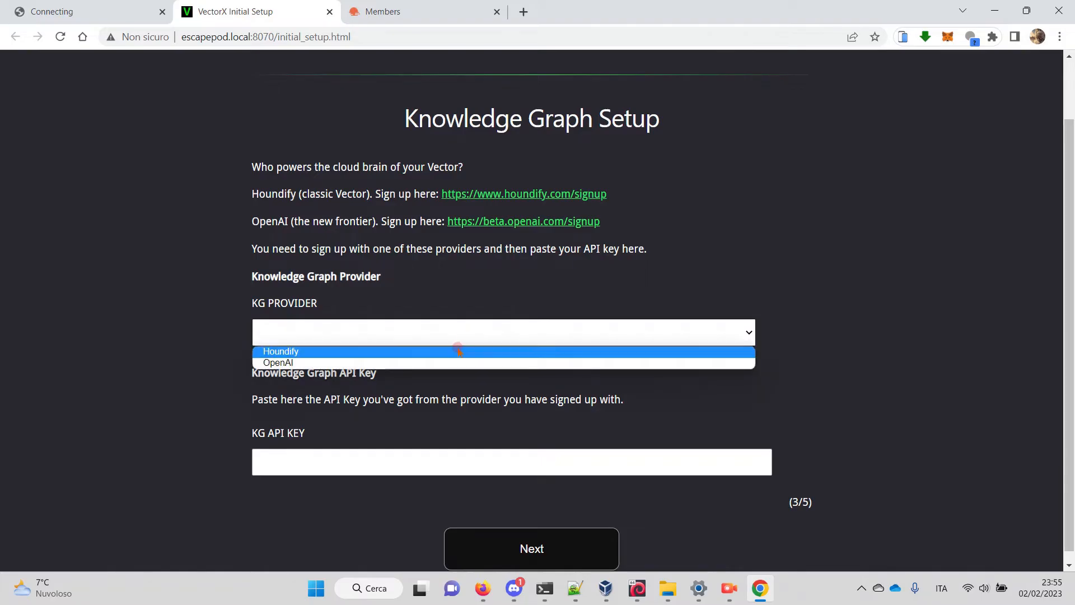
{"action": "mouse_move", "coordinate": [455, 362]}
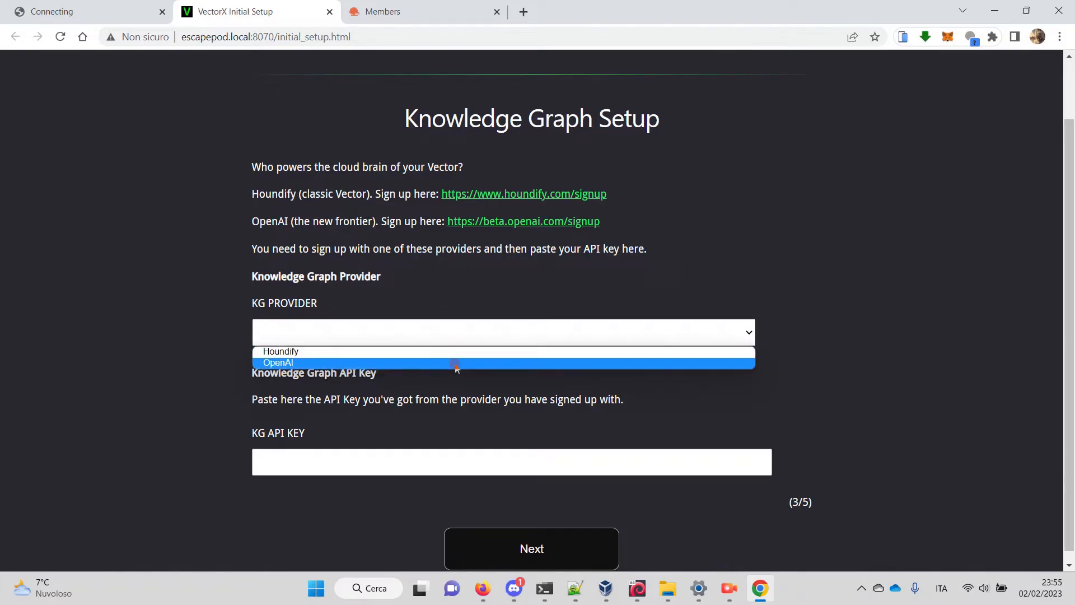
{"action": "left_click", "coordinate": [277, 362]}
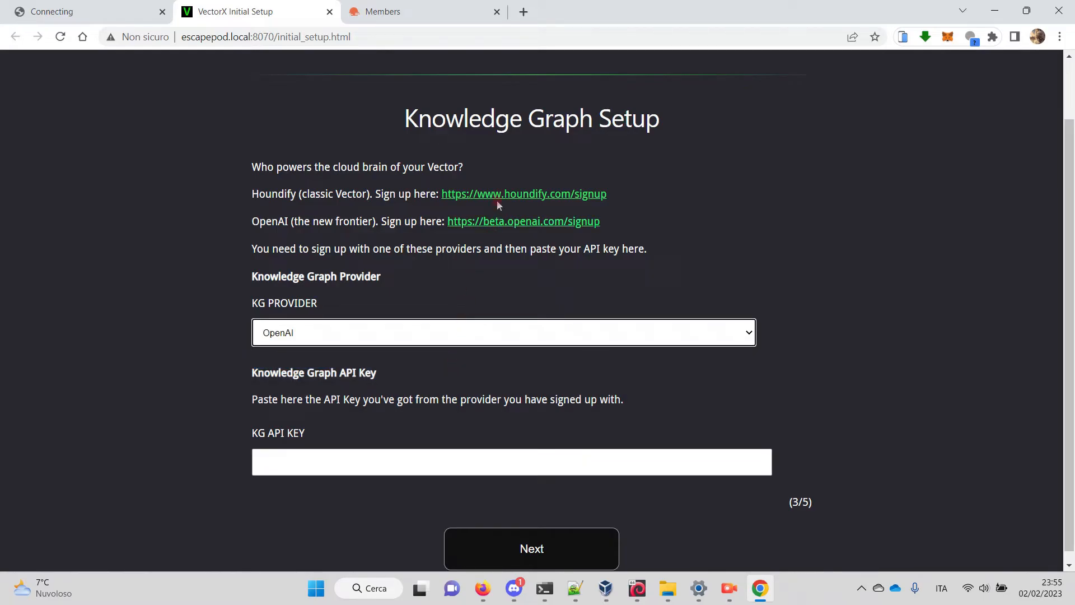
{"action": "mouse_move", "coordinate": [497, 272]}
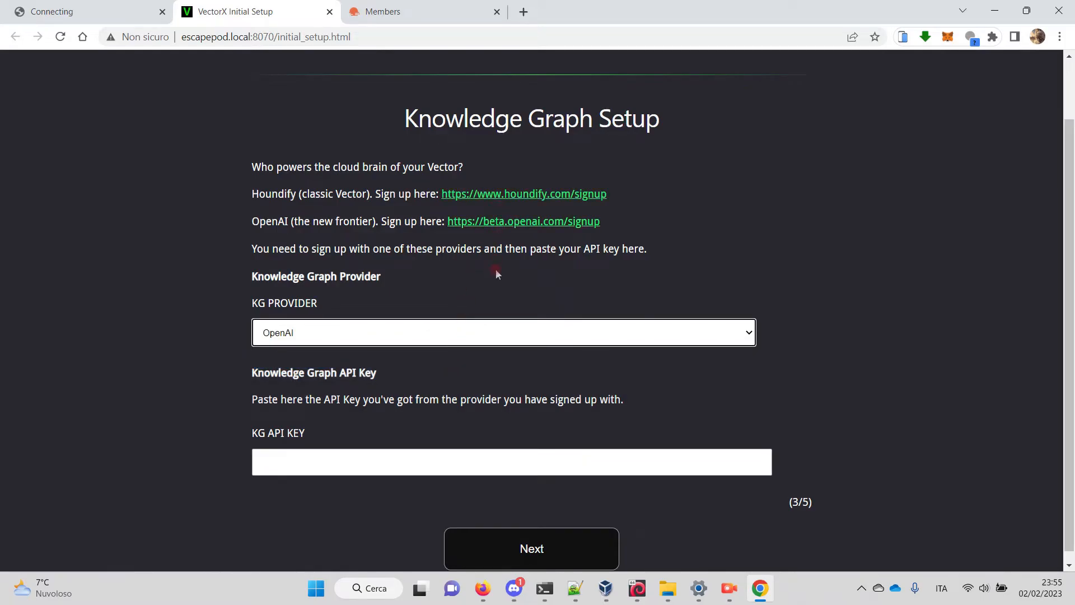
{"action": "mouse_move", "coordinate": [433, 420]}
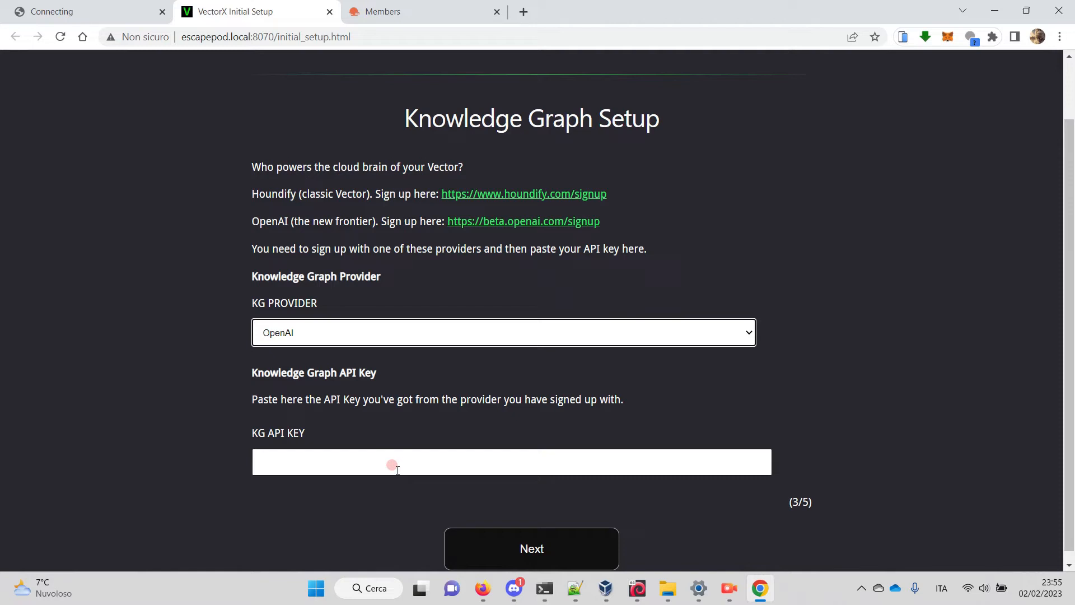
{"action": "left_click", "coordinate": [531, 549]}
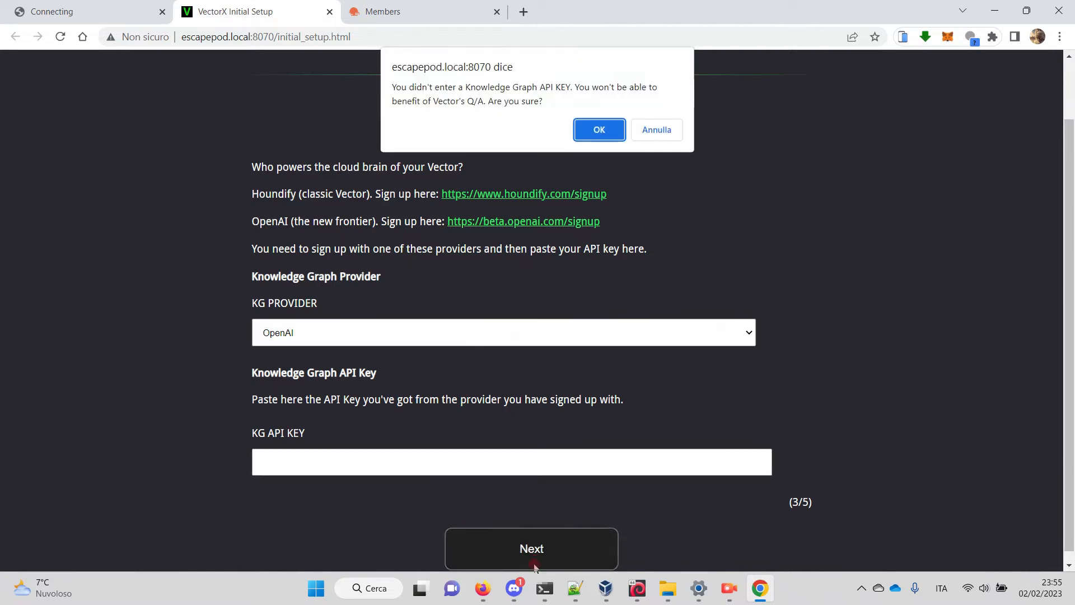
{"action": "mouse_move", "coordinate": [598, 174]}
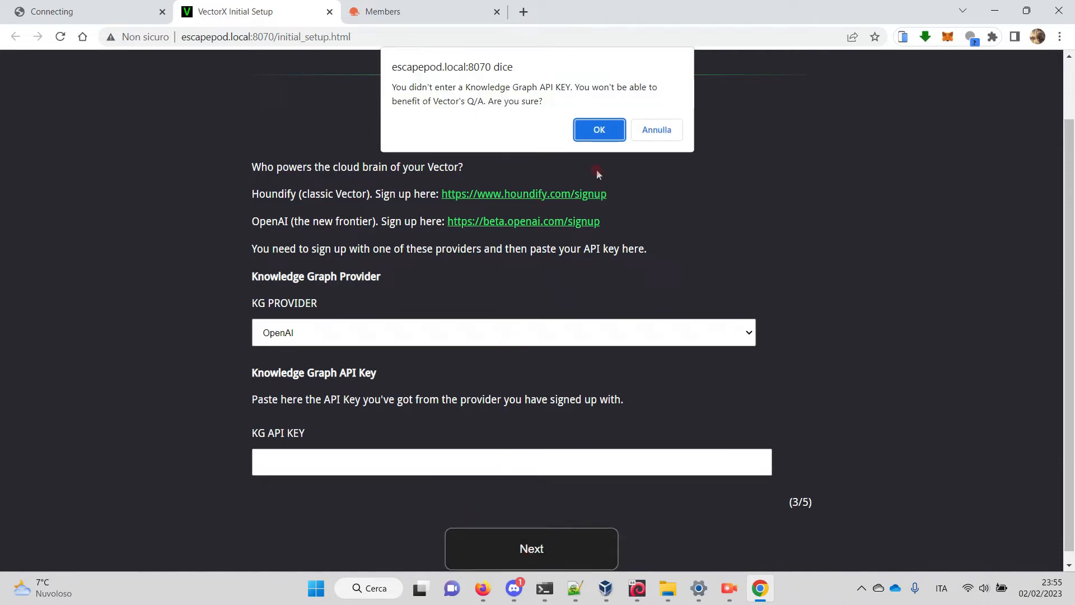
{"action": "mouse_move", "coordinate": [595, 170]}
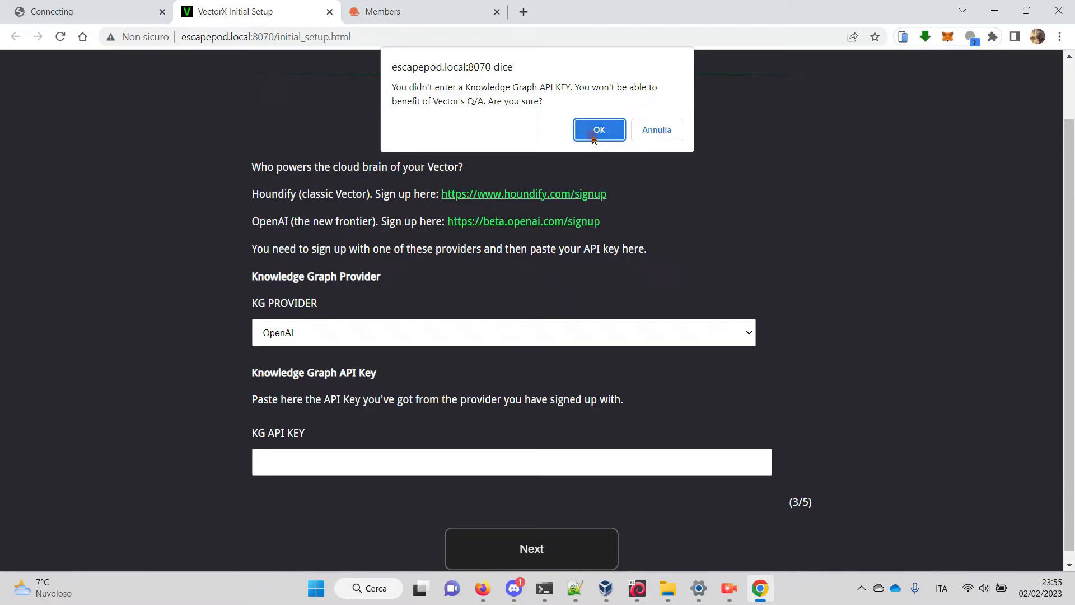
Step: Accept the missing-key warning, set speech language to English (US), and advance to step 5
{"action": "left_click", "coordinate": [598, 130]}
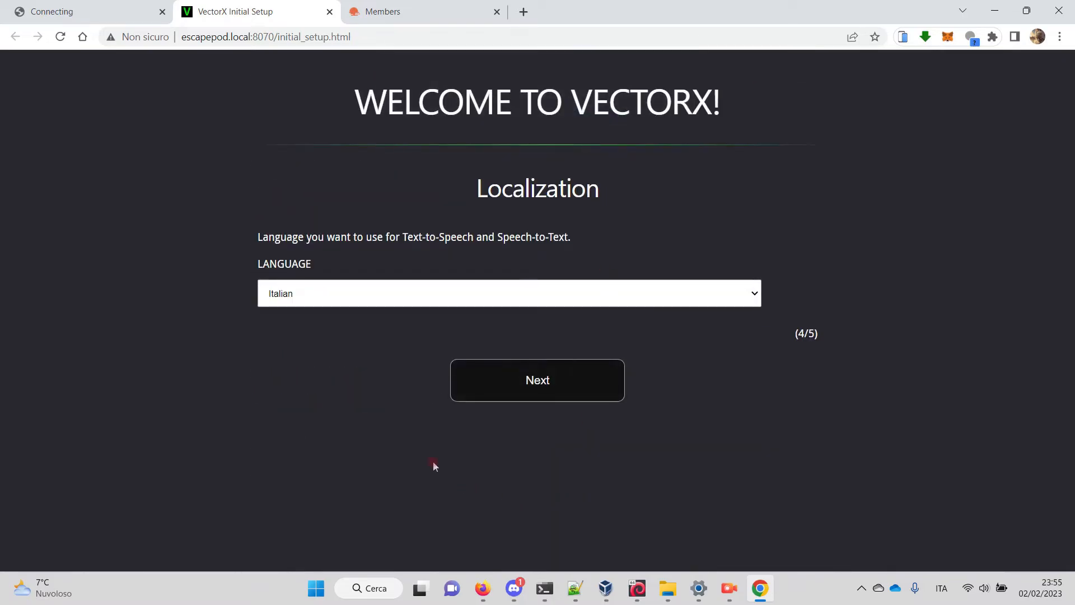
{"action": "left_click", "coordinate": [508, 293]}
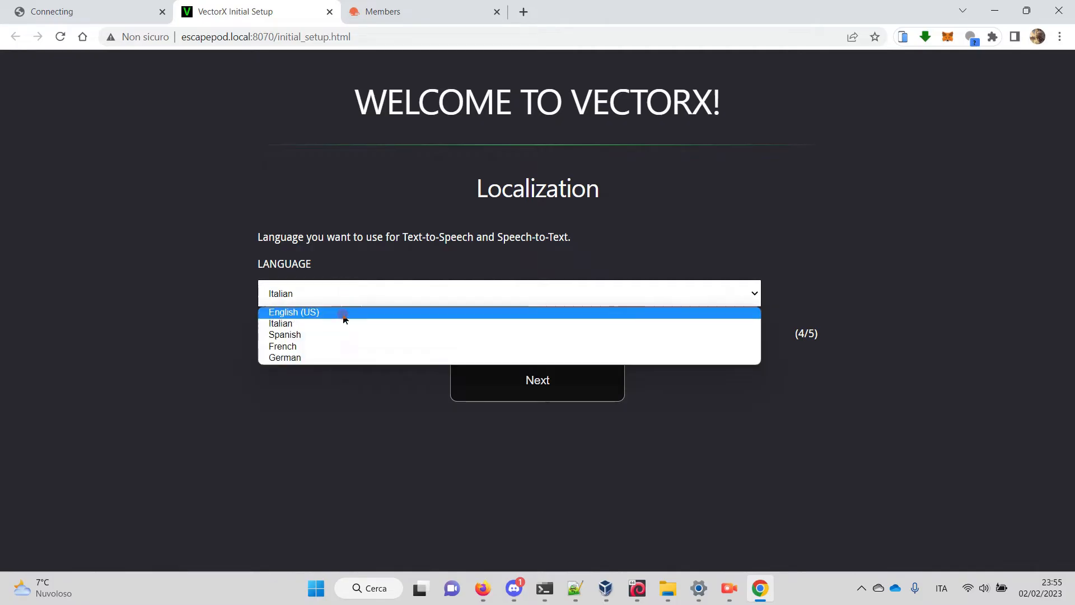
{"action": "left_click", "coordinate": [294, 312]}
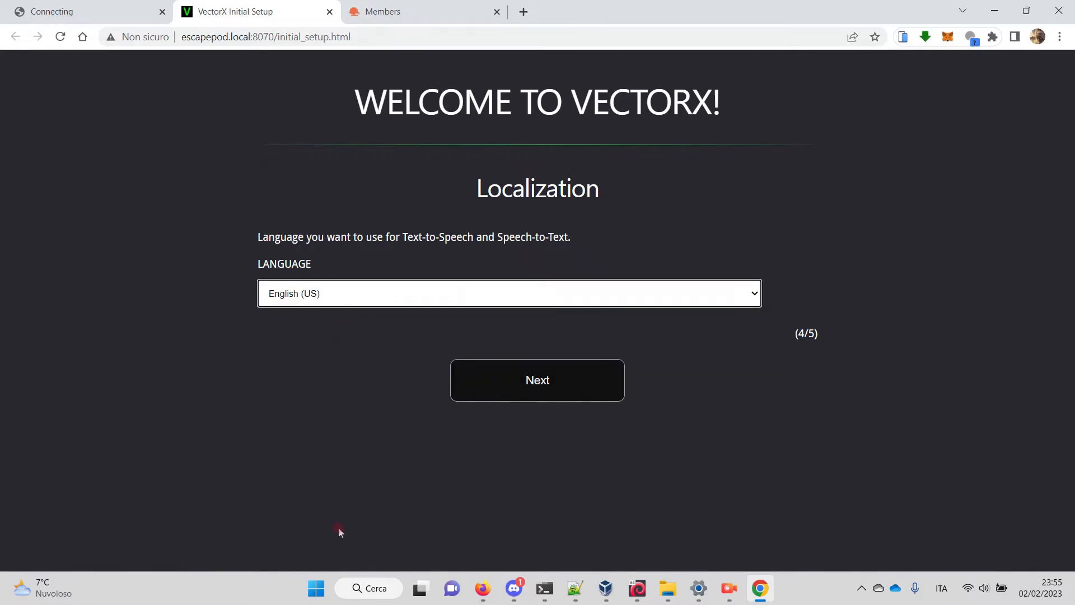
{"action": "mouse_move", "coordinate": [315, 430]}
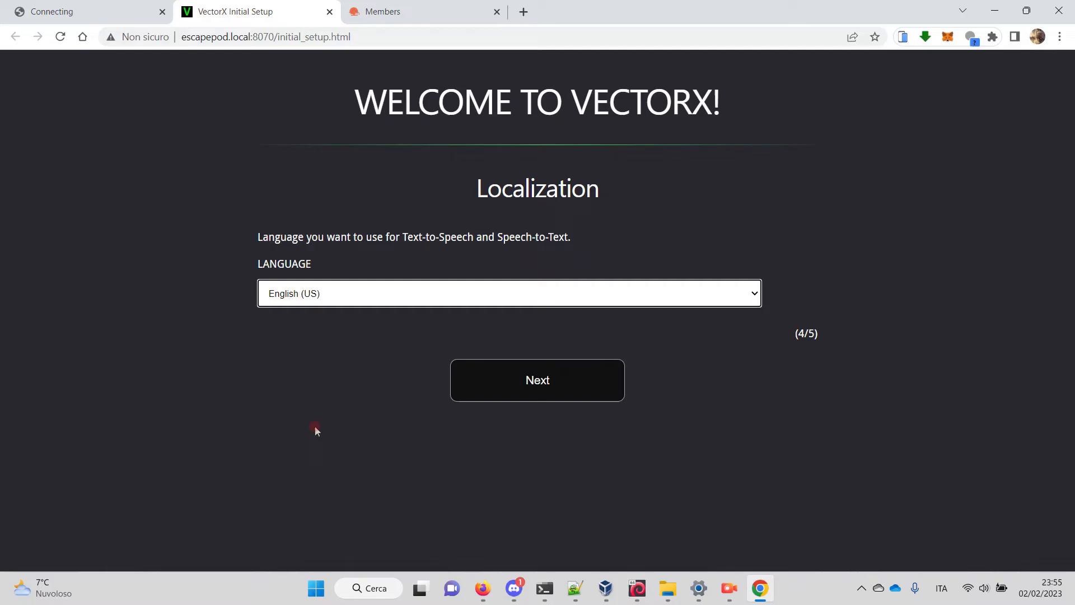
{"action": "mouse_move", "coordinate": [355, 384]}
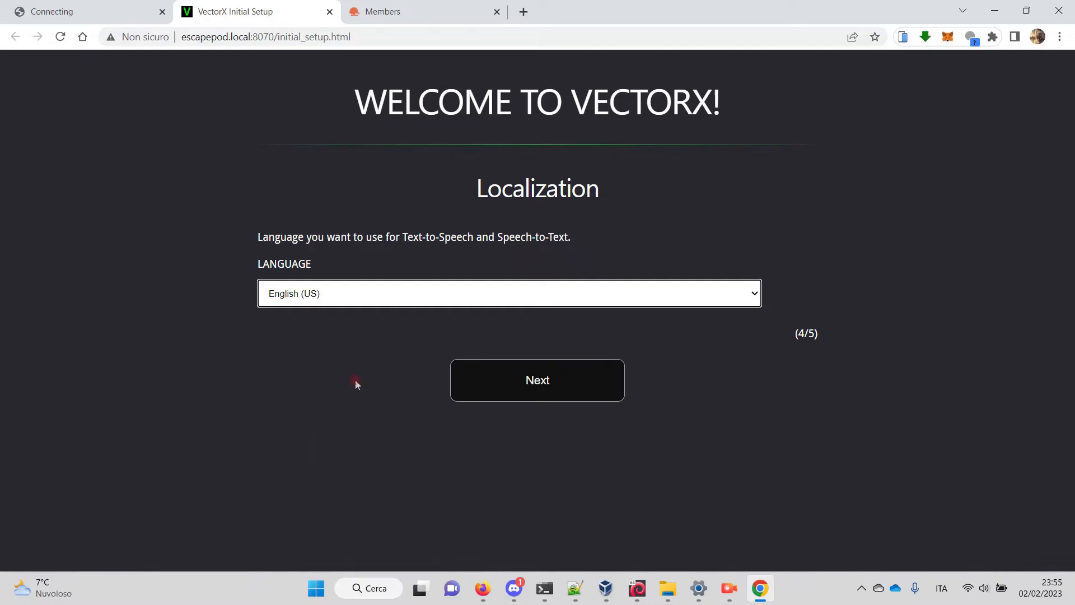
{"action": "mouse_move", "coordinate": [365, 391]}
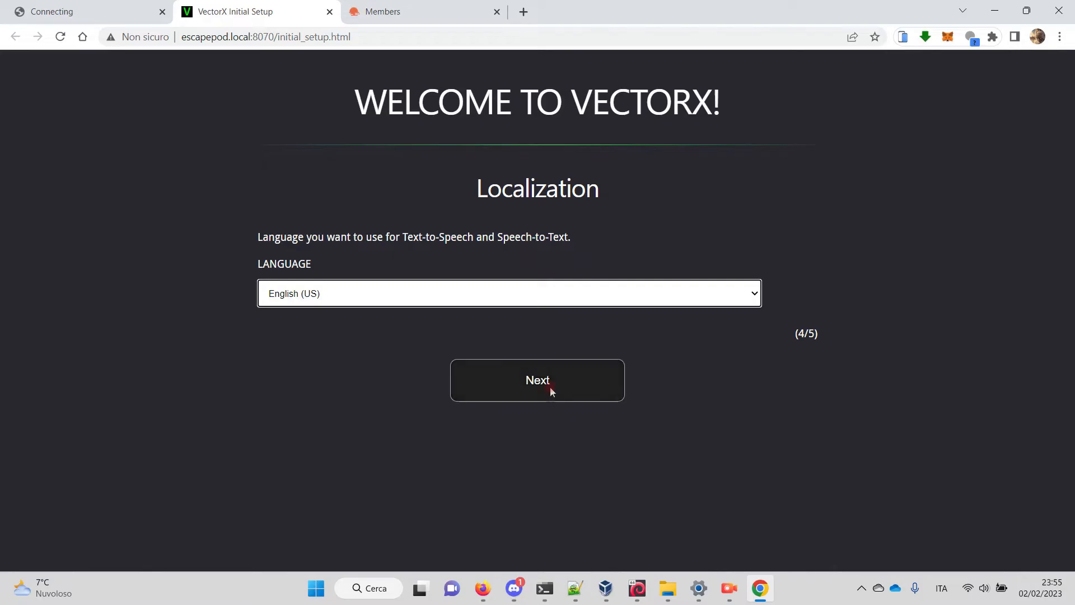
{"action": "left_click", "coordinate": [537, 380]}
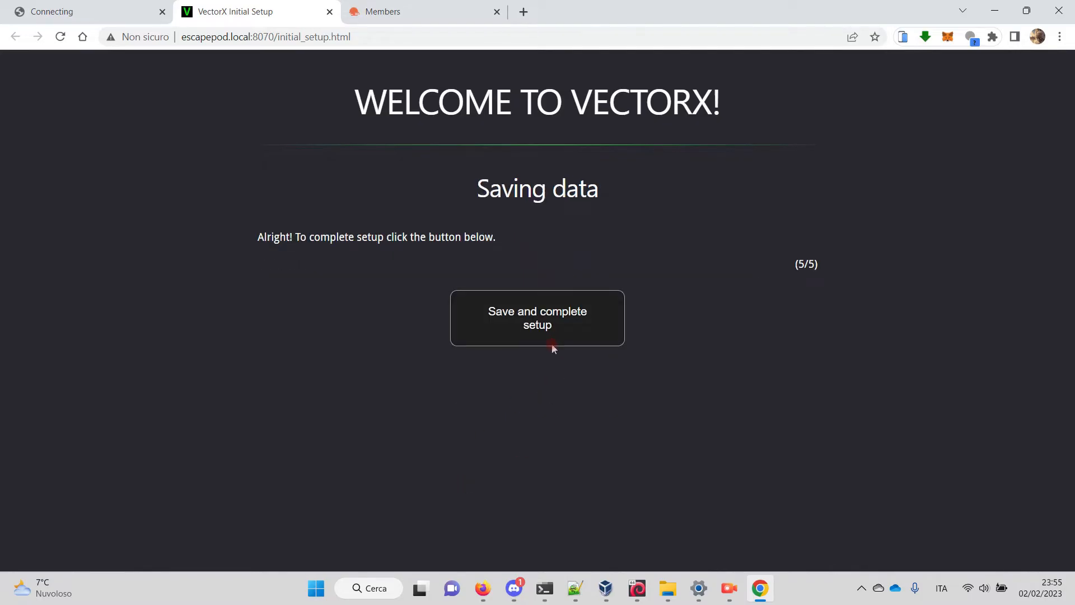
Step: Save and complete setup, acknowledging the 'Data saved successfully' alert
{"action": "left_click", "coordinate": [537, 318]}
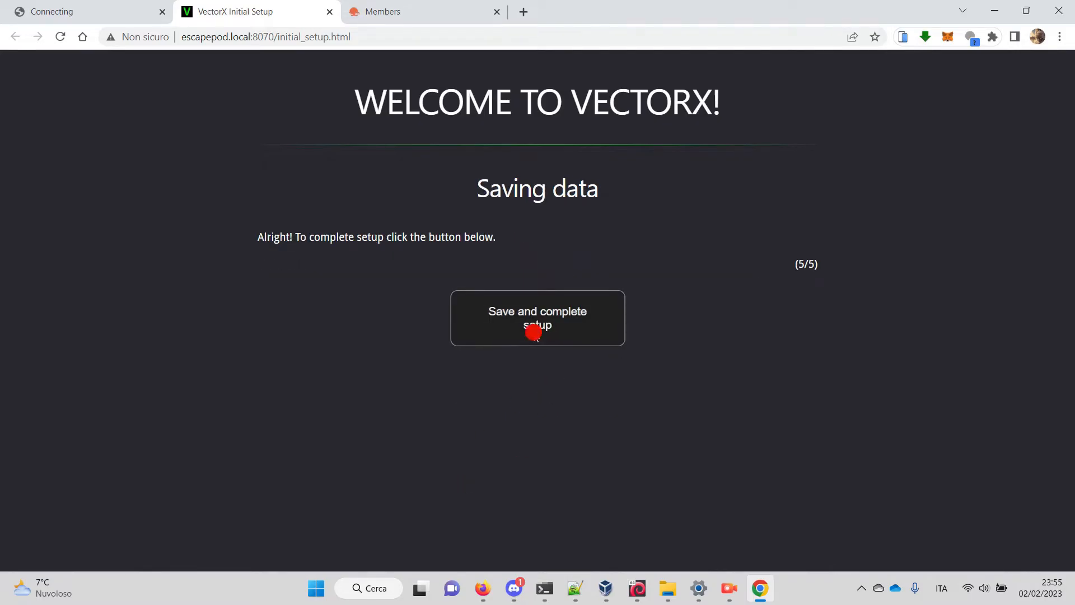
{"action": "left_click", "coordinate": [537, 317]}
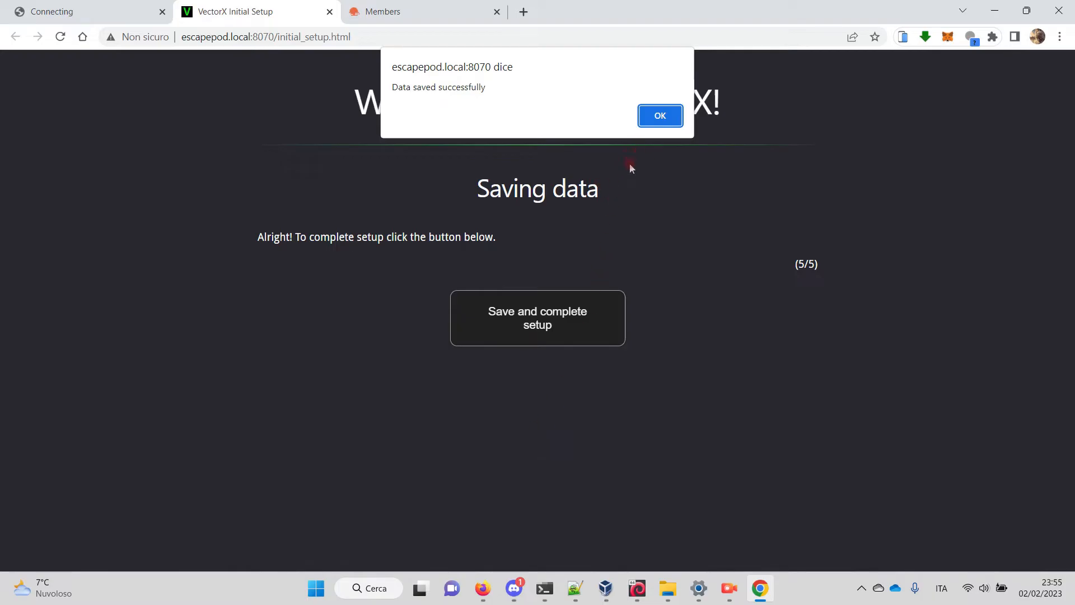
{"action": "mouse_move", "coordinate": [644, 195]}
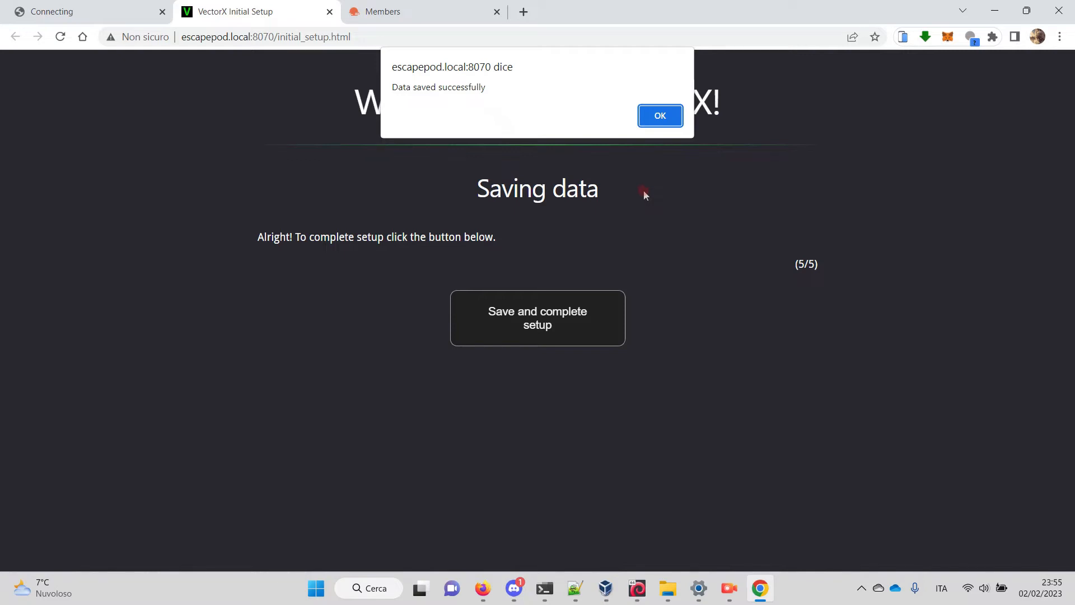
{"action": "left_click", "coordinate": [659, 115]}
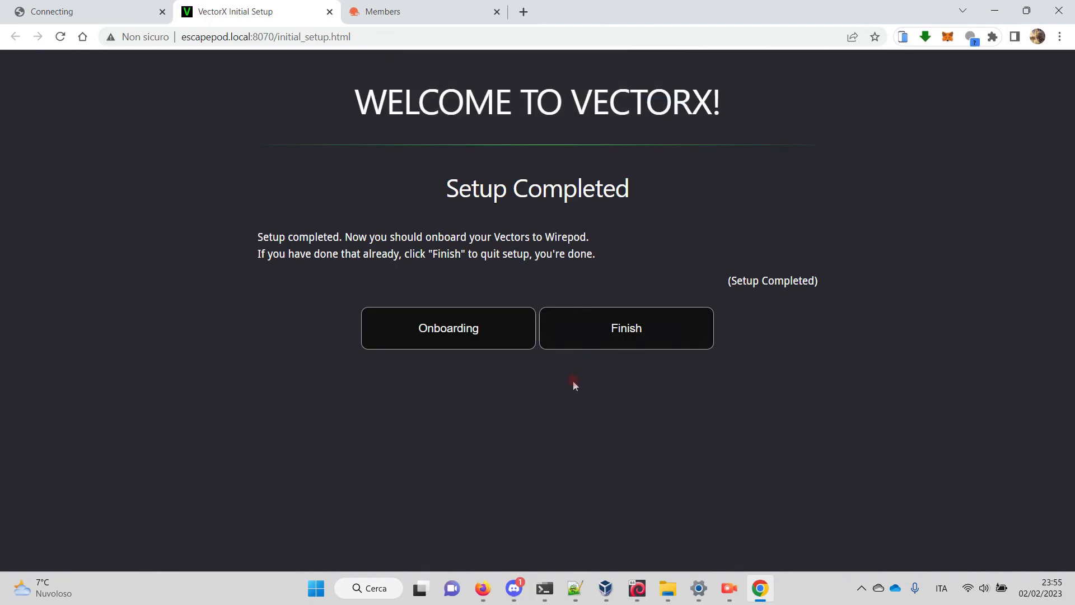
{"action": "mouse_move", "coordinate": [504, 507]}
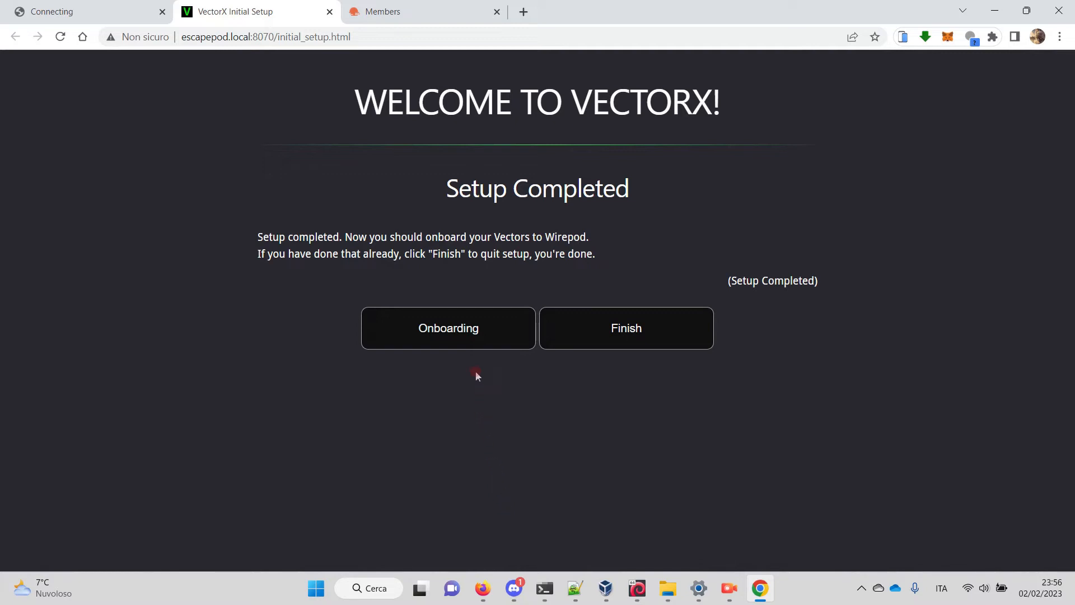
{"action": "mouse_move", "coordinate": [472, 358]}
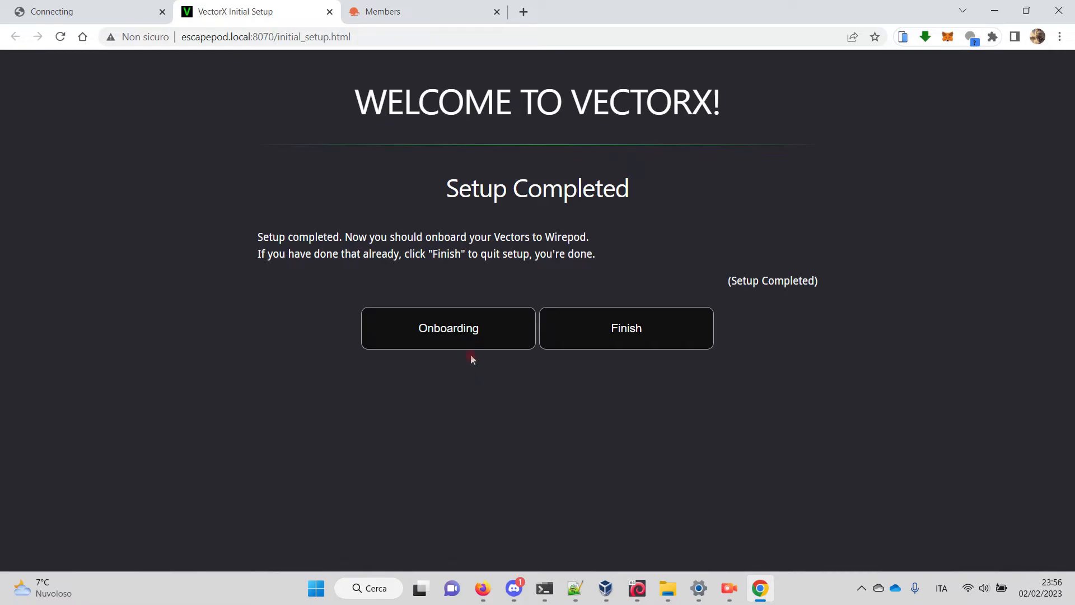
{"action": "left_click", "coordinate": [448, 327]}
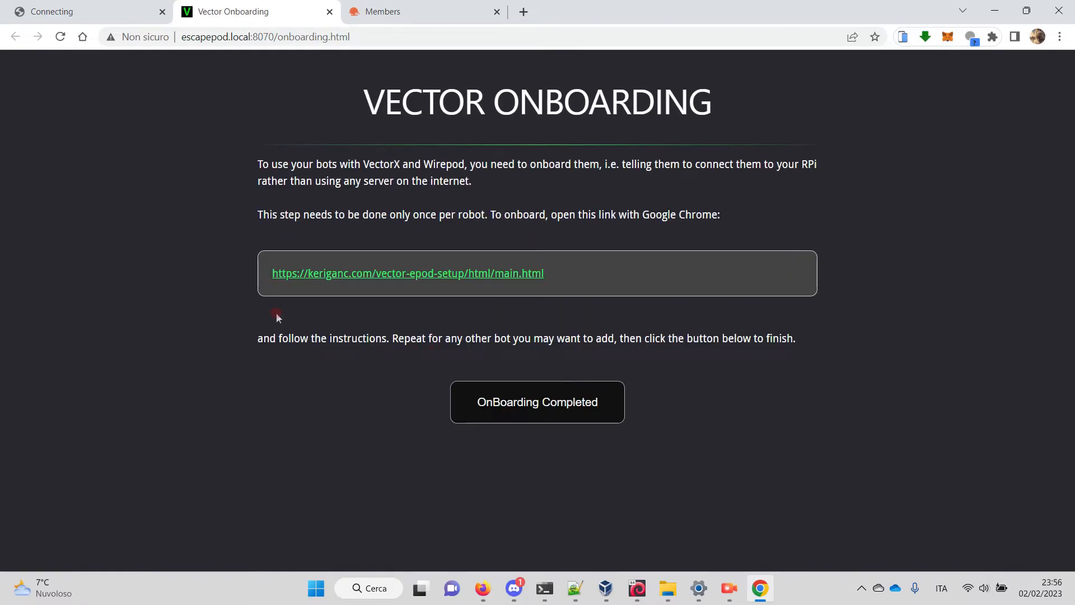
{"action": "mouse_move", "coordinate": [355, 305]}
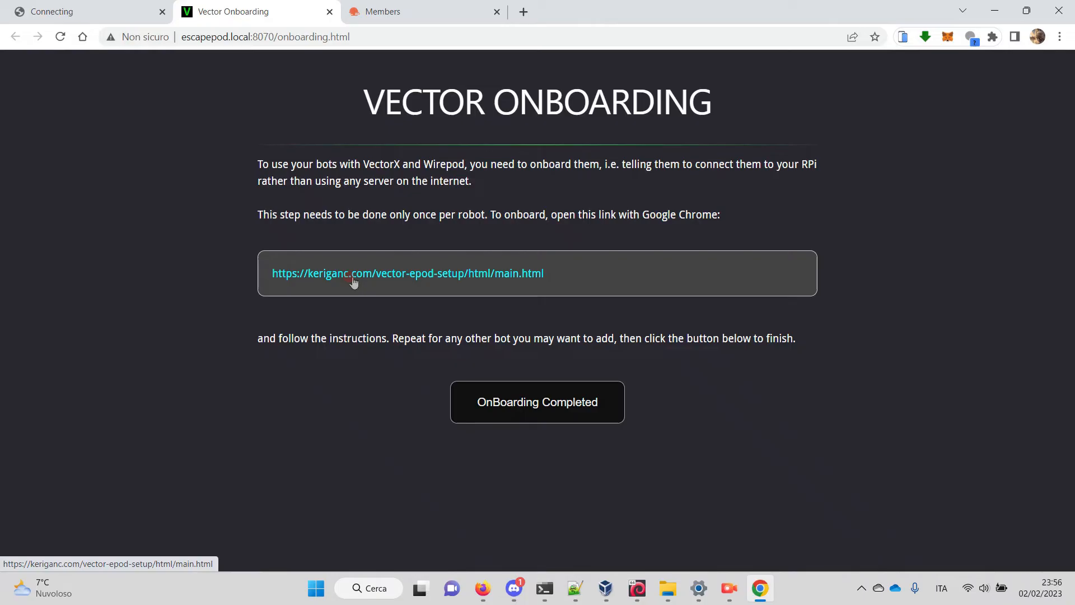
Step: Open the keriganc.com vector-epod-setup main.html link from the Vector Onboarding page
{"action": "left_click", "coordinate": [407, 273]}
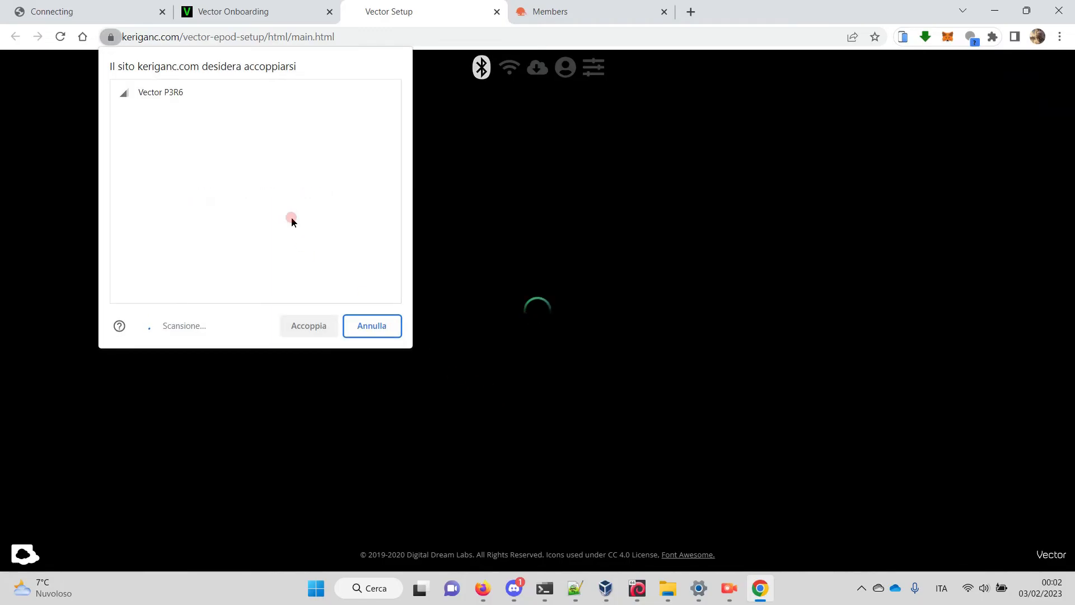
Step: Pair with Vector P3R6 over Bluetooth and enter its pairing PIN
{"action": "left_click", "coordinate": [160, 91]}
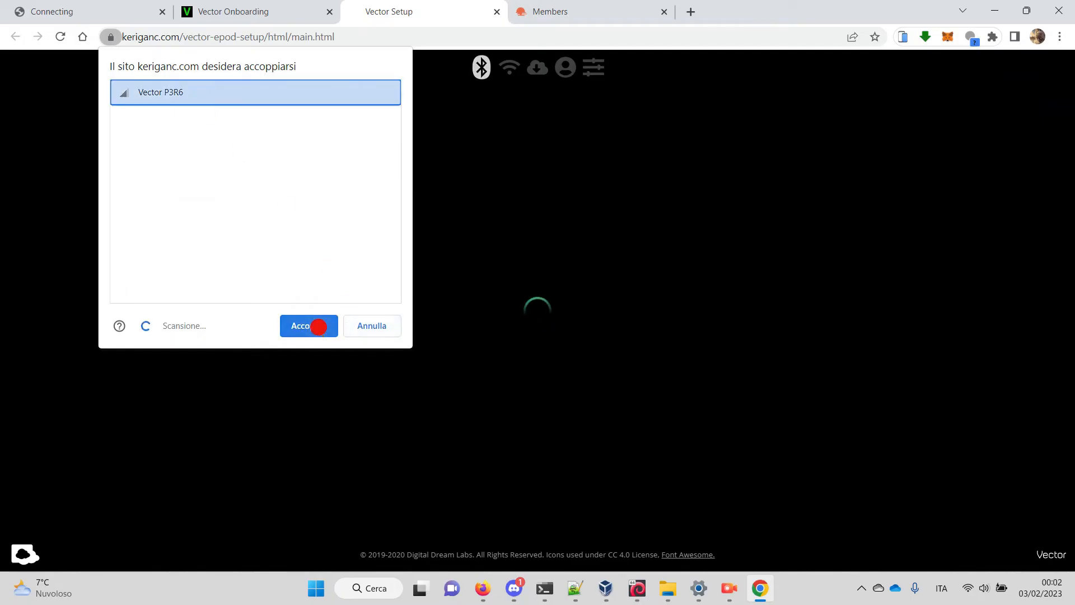
{"action": "left_click", "coordinate": [303, 325]}
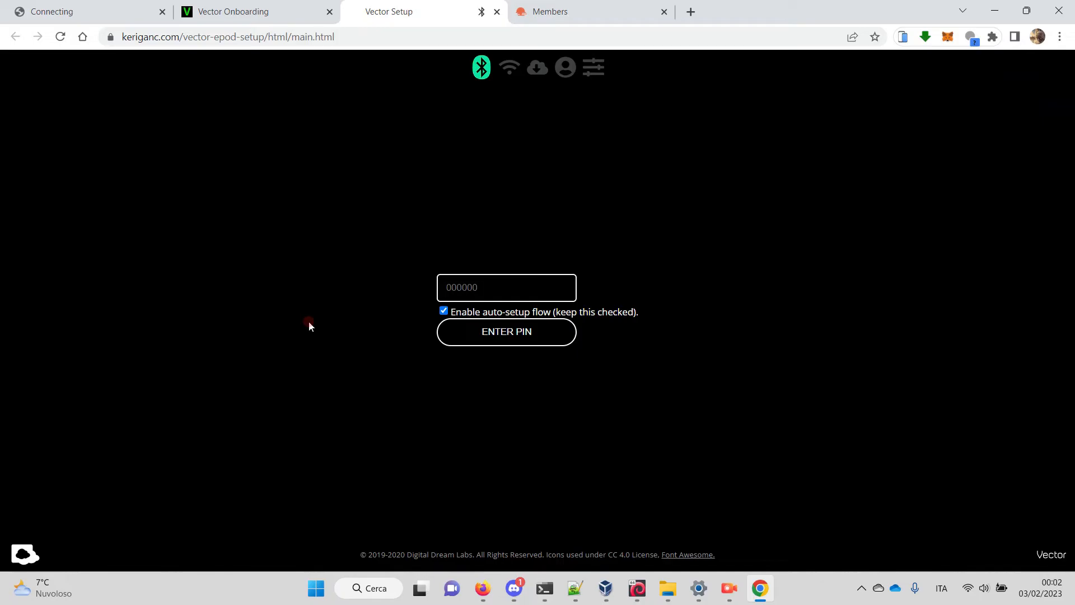
{"action": "left_click", "coordinate": [506, 331]}
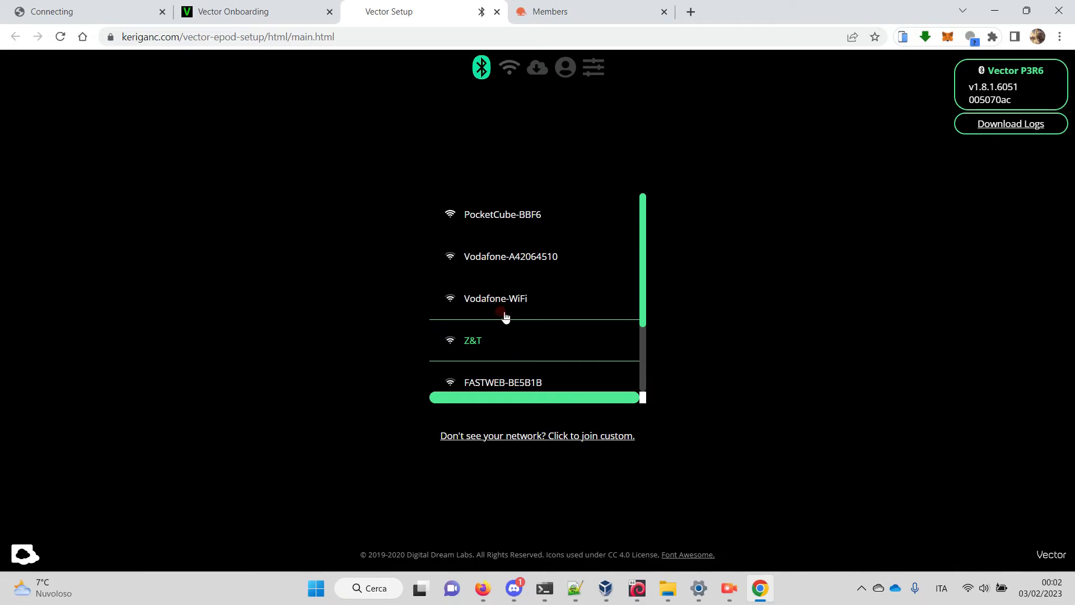
Step: Join Vector P3R6 to the PocketCube-BBF6 Wi-Fi network with its password
{"action": "left_click", "coordinate": [501, 214]}
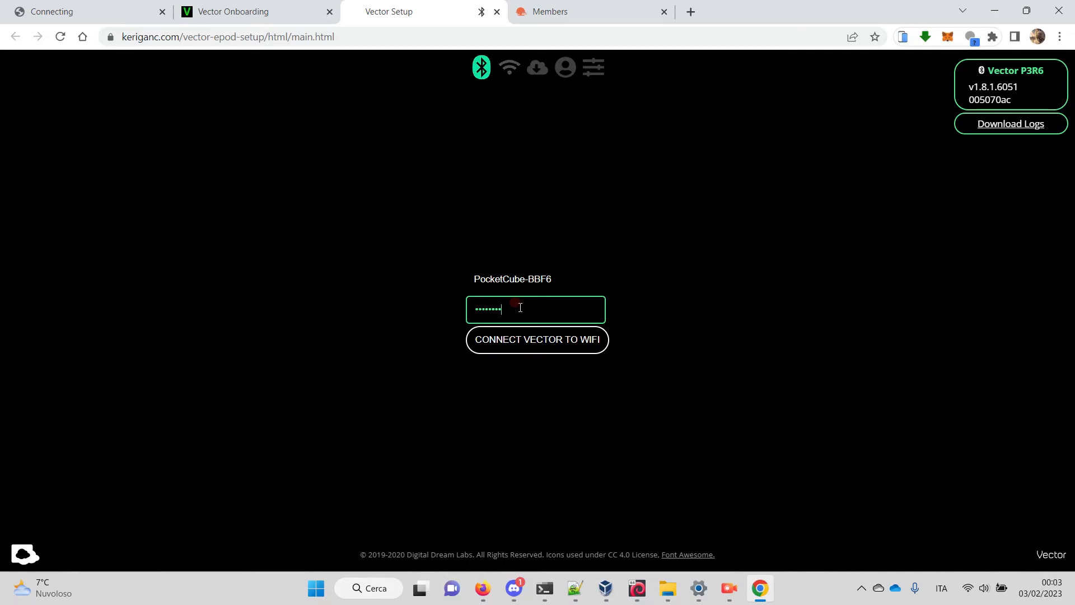
{"action": "left_click", "coordinate": [537, 339]}
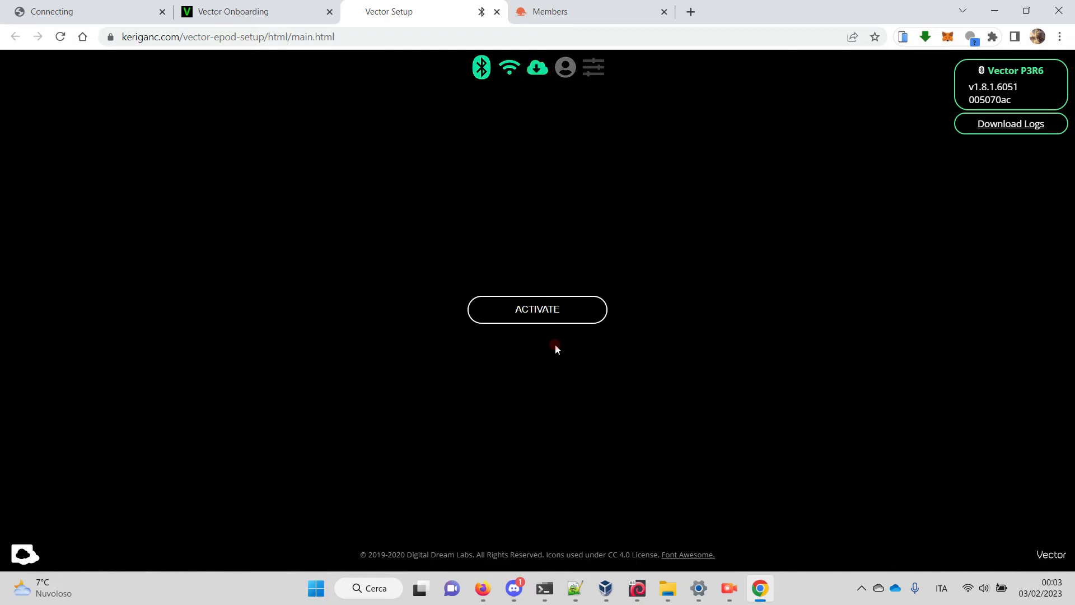
Step: Activate the robot and save EUROPE/PARIS timezone, CELSIUS temperature and METRIC distance
{"action": "left_click", "coordinate": [537, 310]}
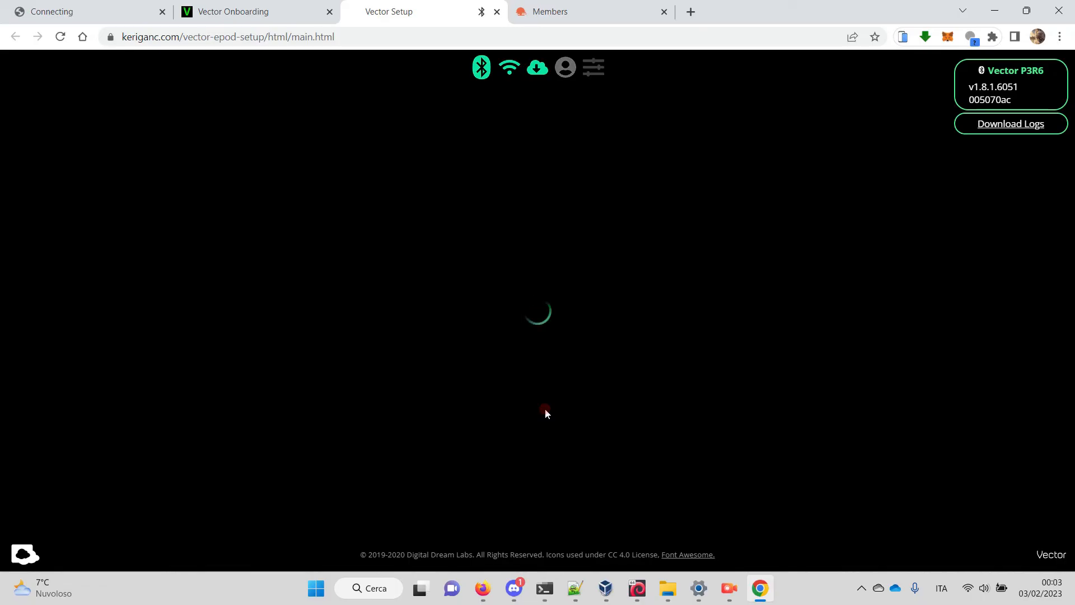
{"action": "left_click", "coordinate": [458, 218]}
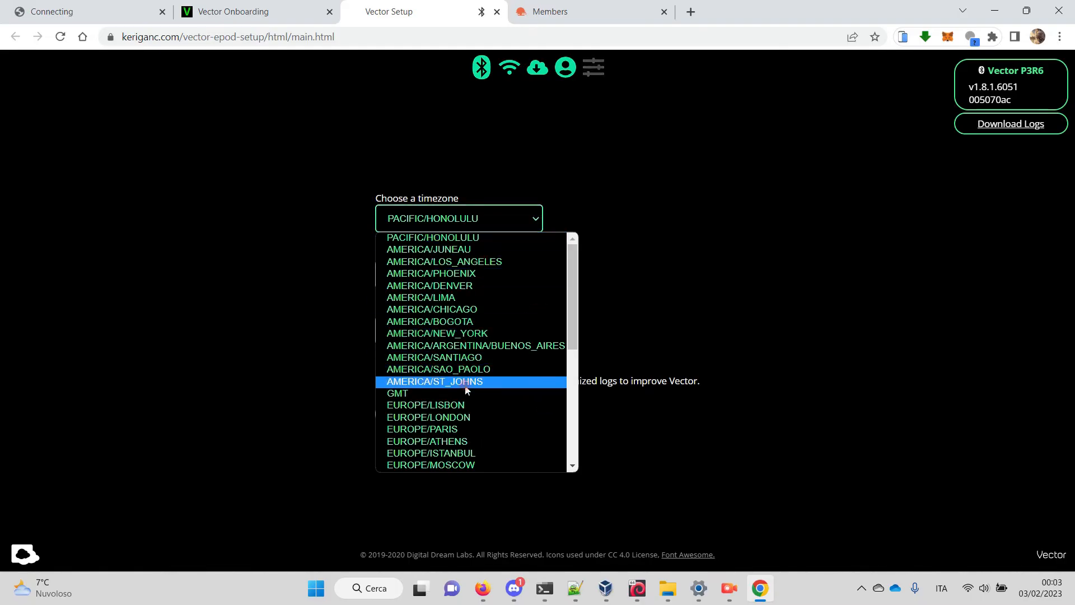
{"action": "left_click", "coordinate": [432, 237]}
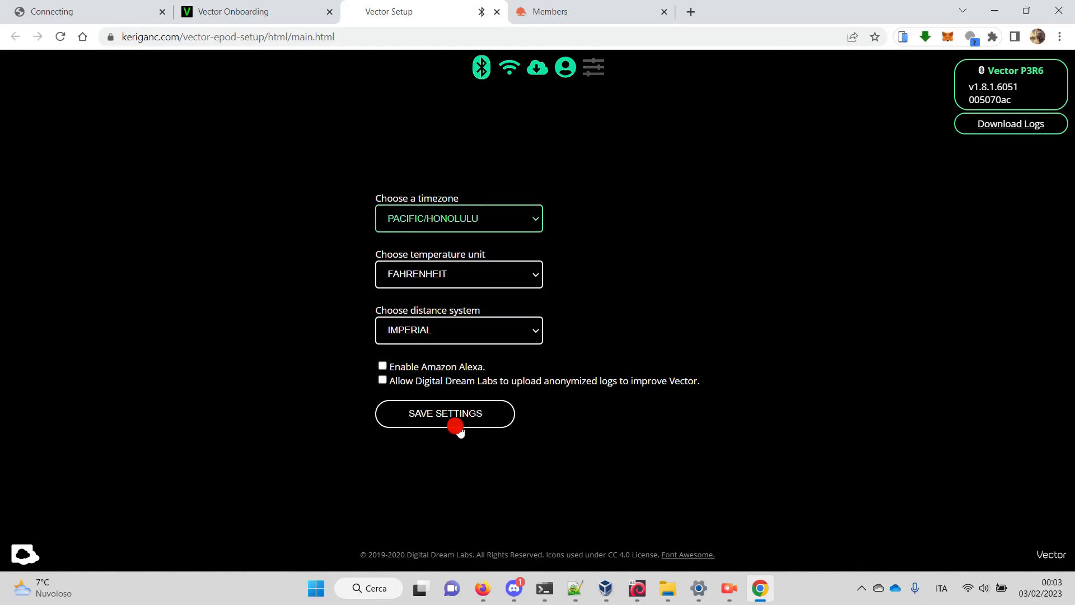
{"action": "left_click", "coordinate": [459, 274]}
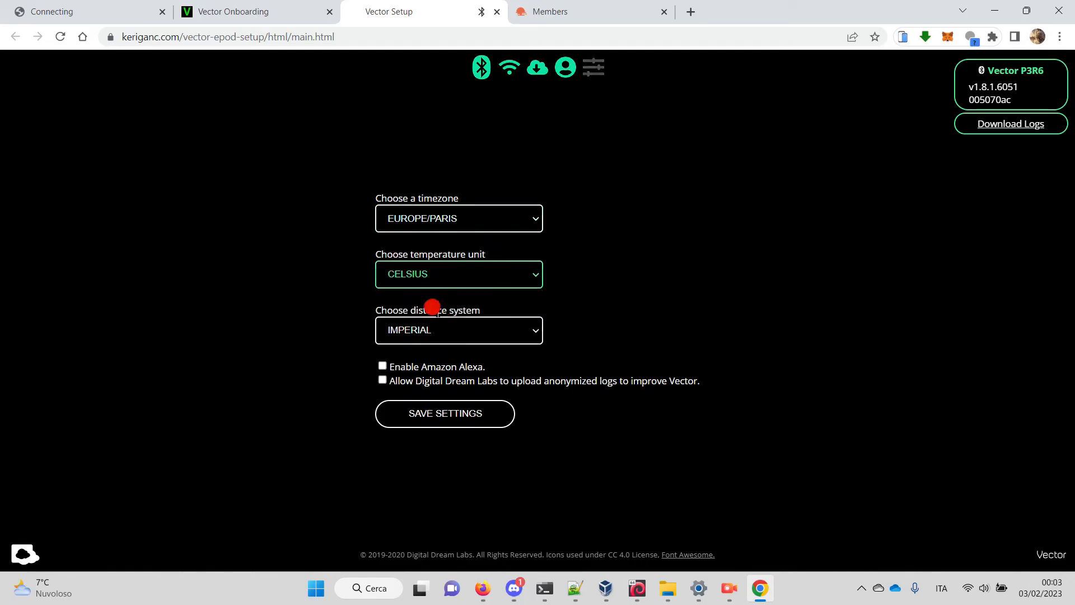
{"action": "left_click", "coordinate": [459, 330]}
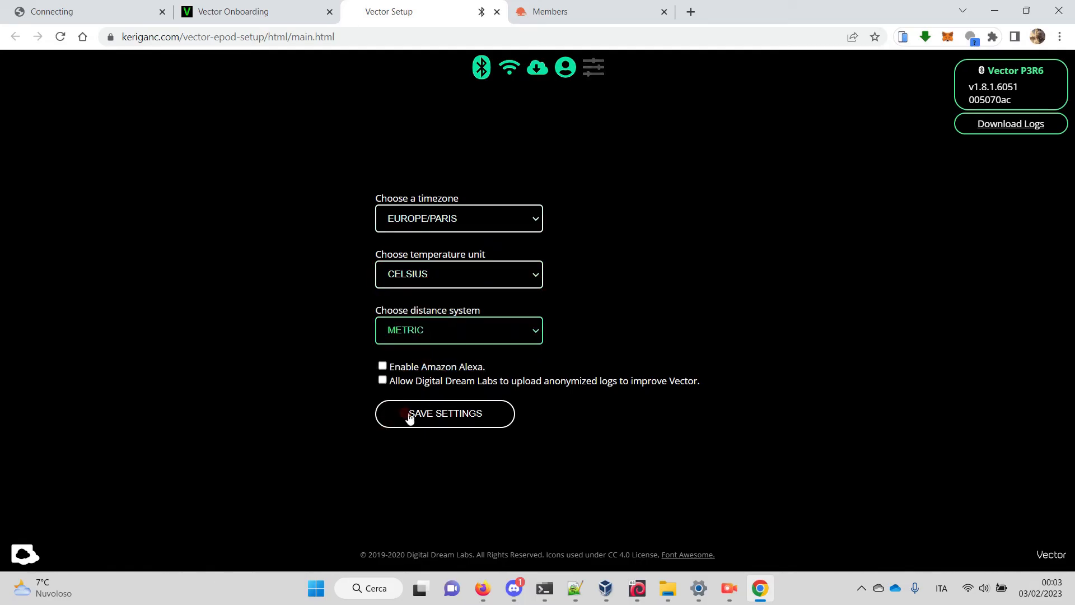
{"action": "left_click", "coordinate": [445, 413]}
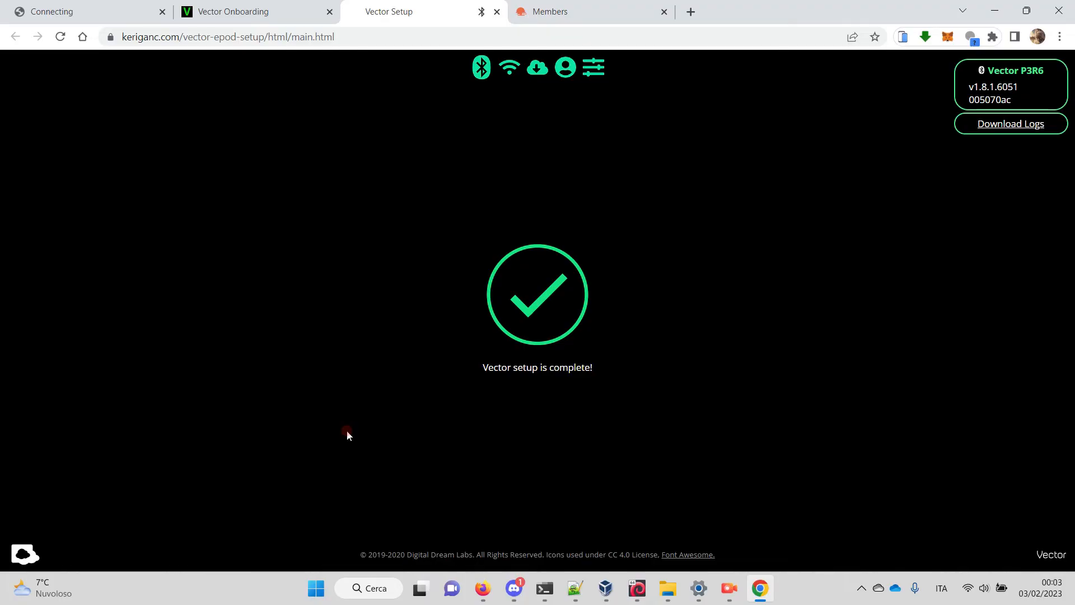
{"action": "left_click", "coordinate": [254, 11]}
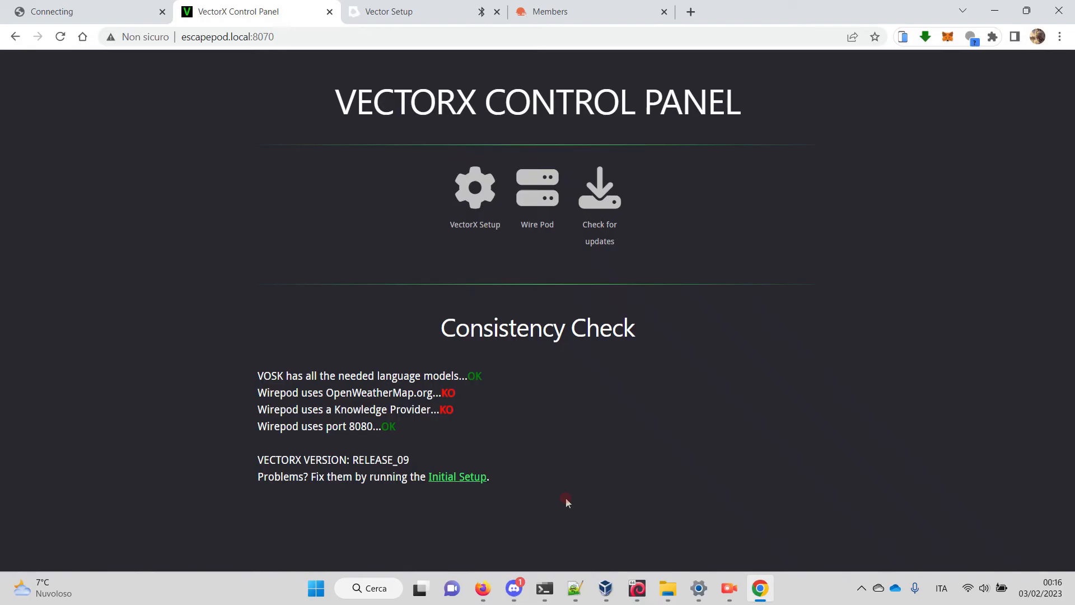
{"action": "mouse_move", "coordinate": [370, 397]}
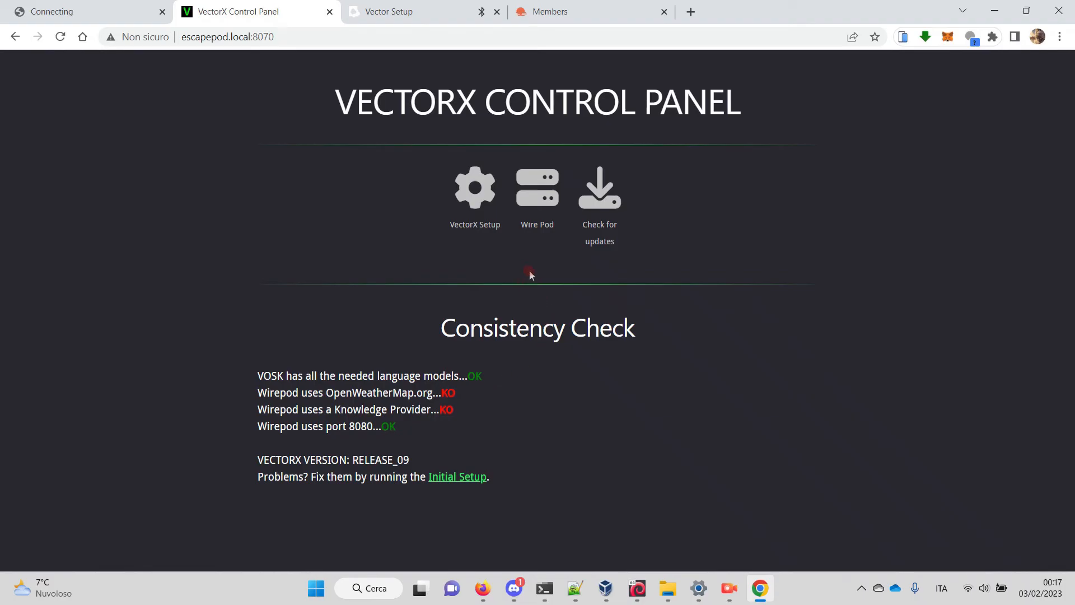
Step: Launch Wire Pod from the VectorX Control Panel icon
{"action": "left_click", "coordinate": [537, 187]}
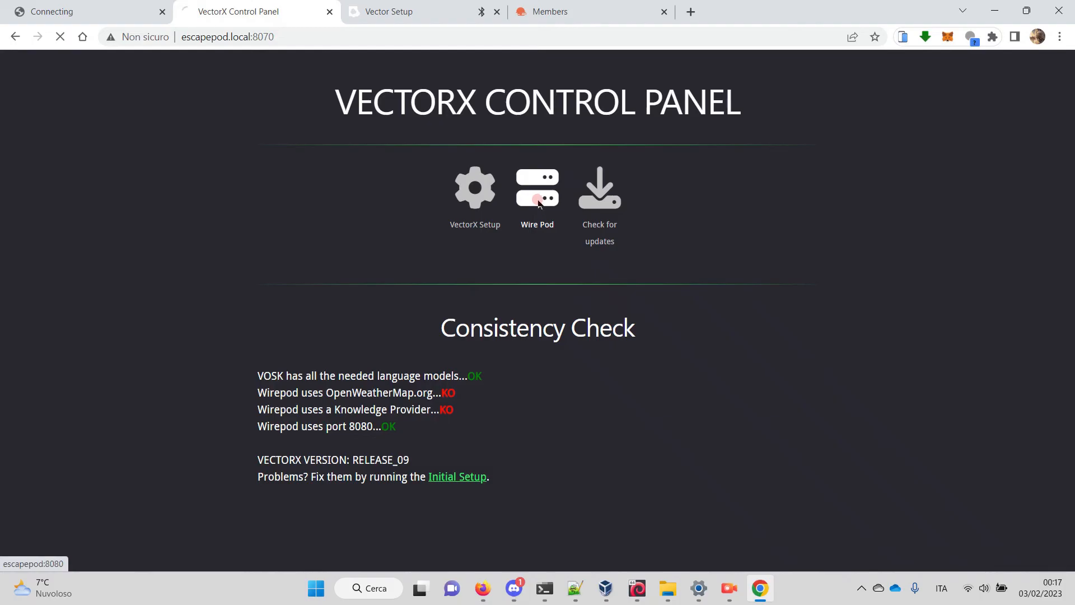
Step: Go to Configure Bots on the Wire-Pod Interface page
{"action": "left_click", "coordinate": [537, 187]}
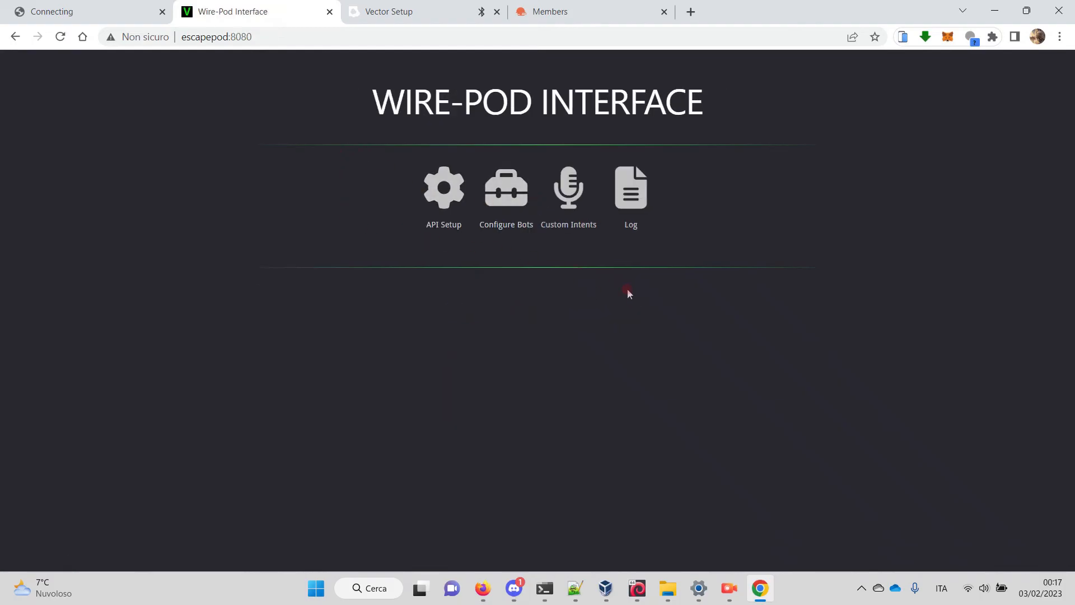
{"action": "mouse_move", "coordinate": [507, 189]}
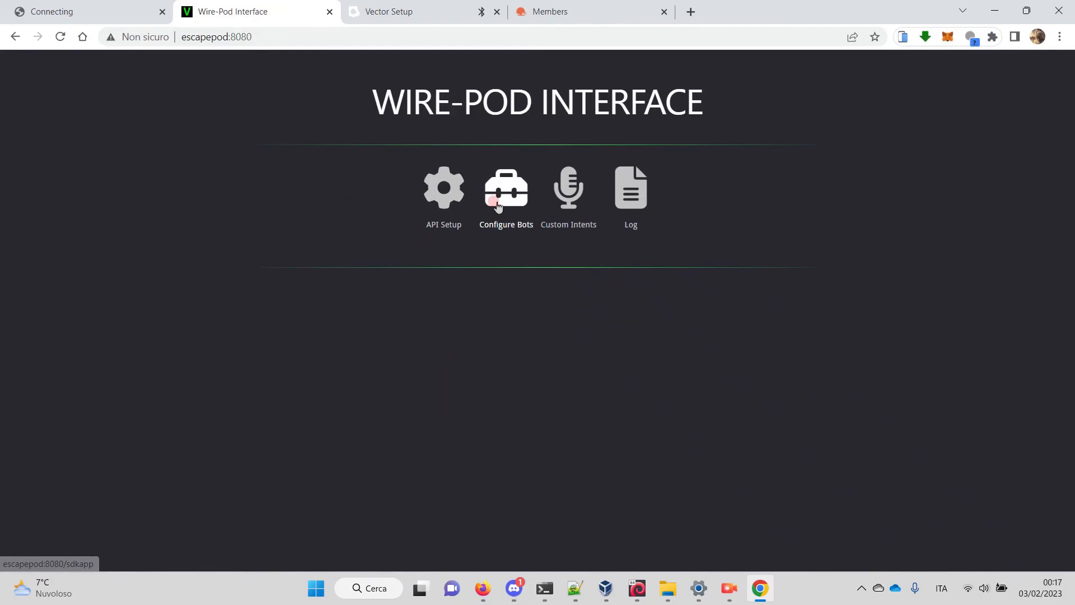
{"action": "left_click", "coordinate": [507, 188]}
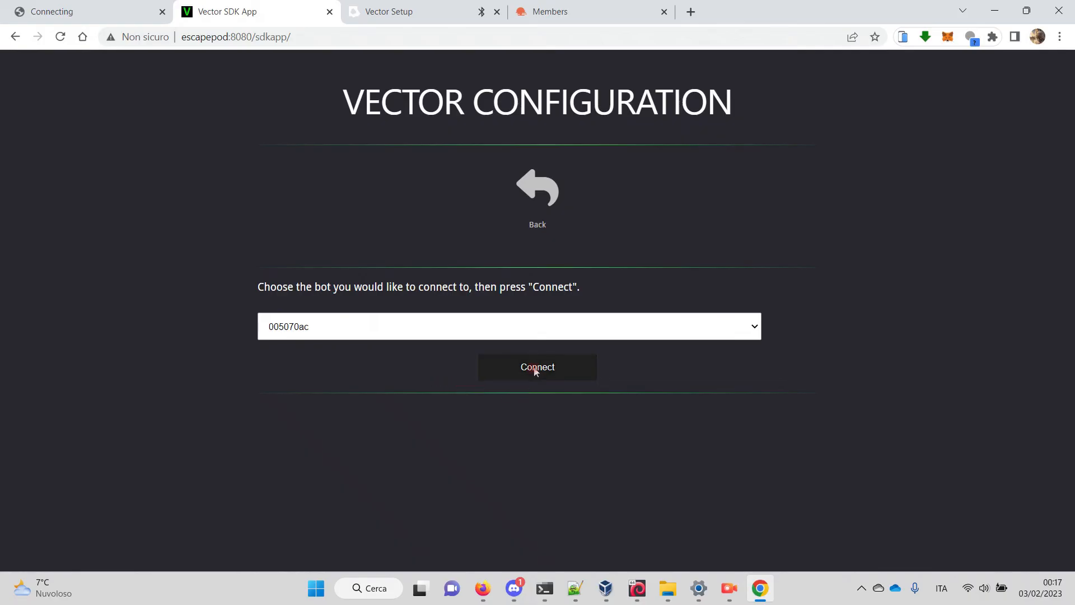
Step: Connect to robot 005070ac and set its eye color preset to Yellow
{"action": "left_click", "coordinate": [537, 366]}
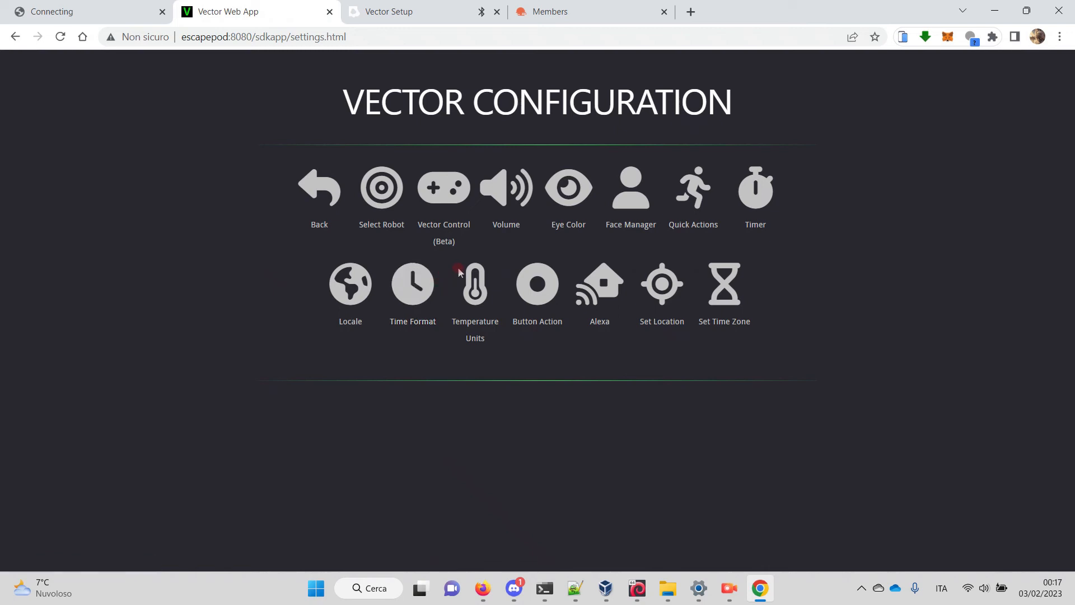
{"action": "mouse_move", "coordinate": [546, 385]}
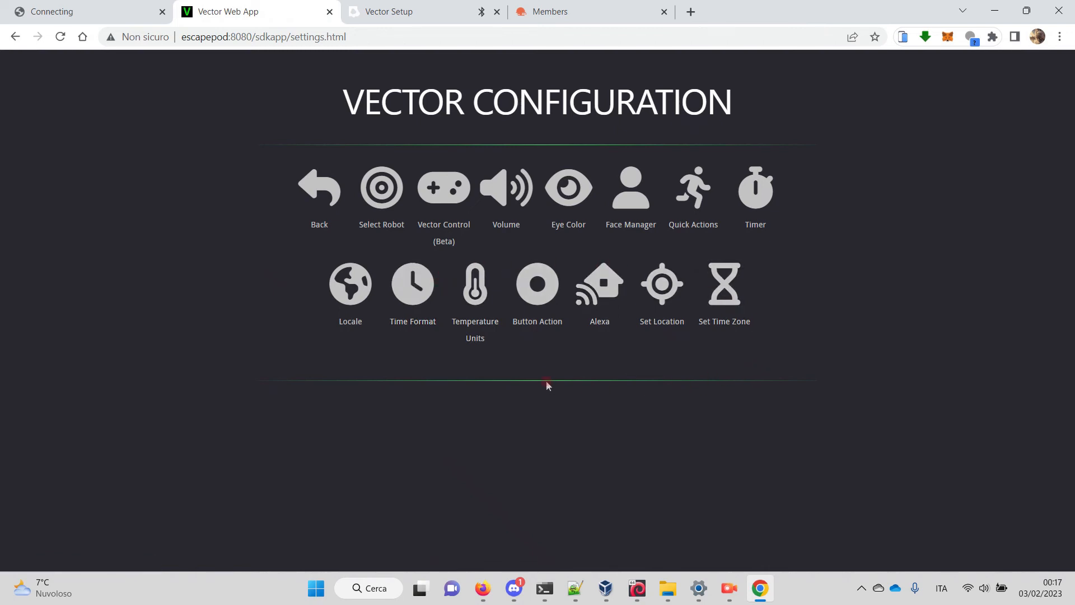
{"action": "left_click", "coordinate": [568, 187]}
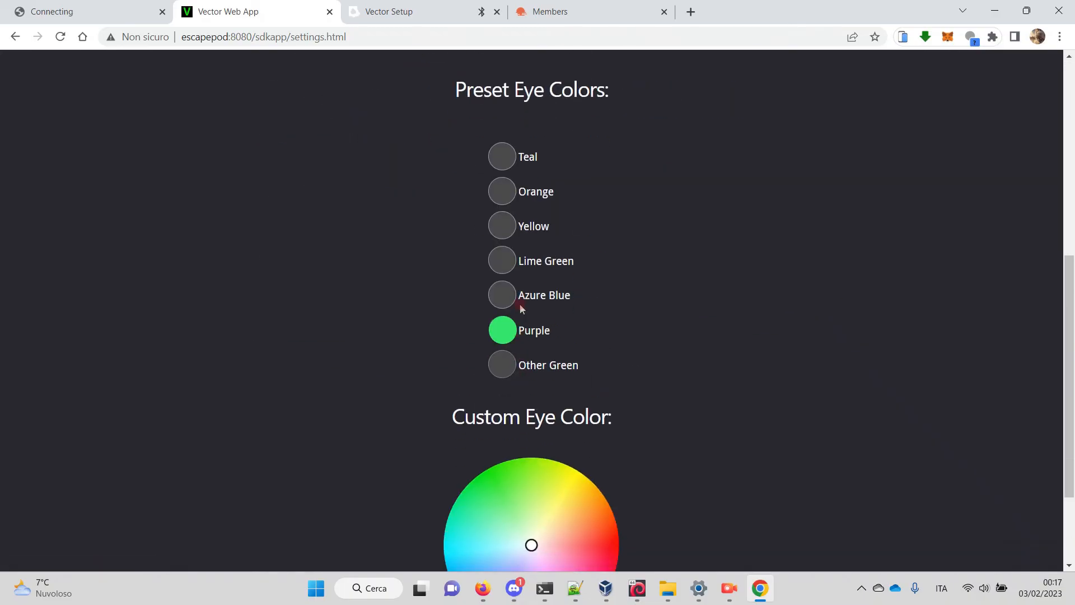
{"action": "left_click", "coordinate": [502, 226]}
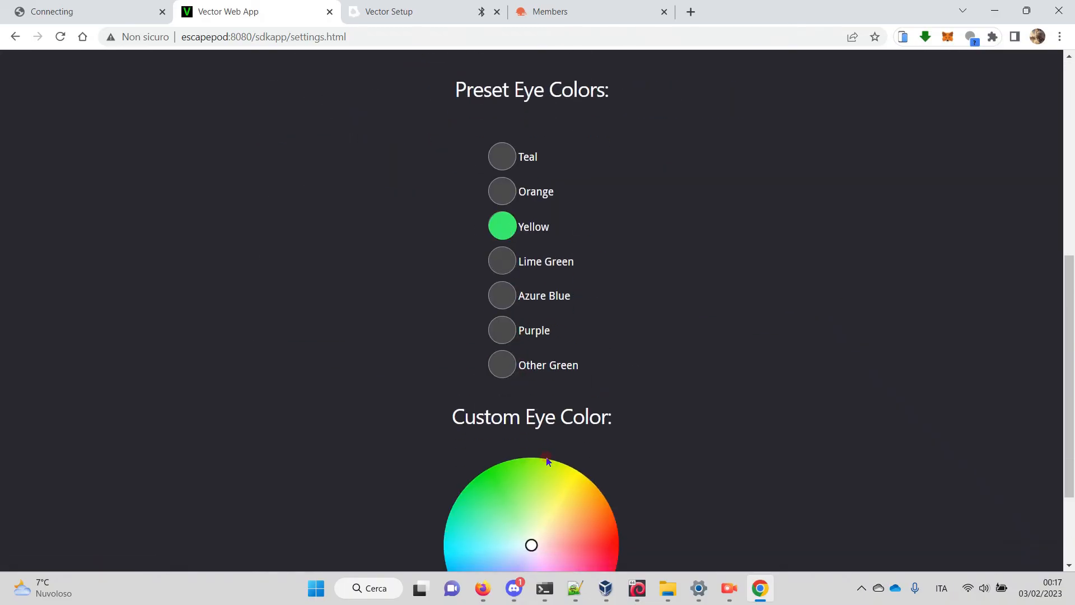